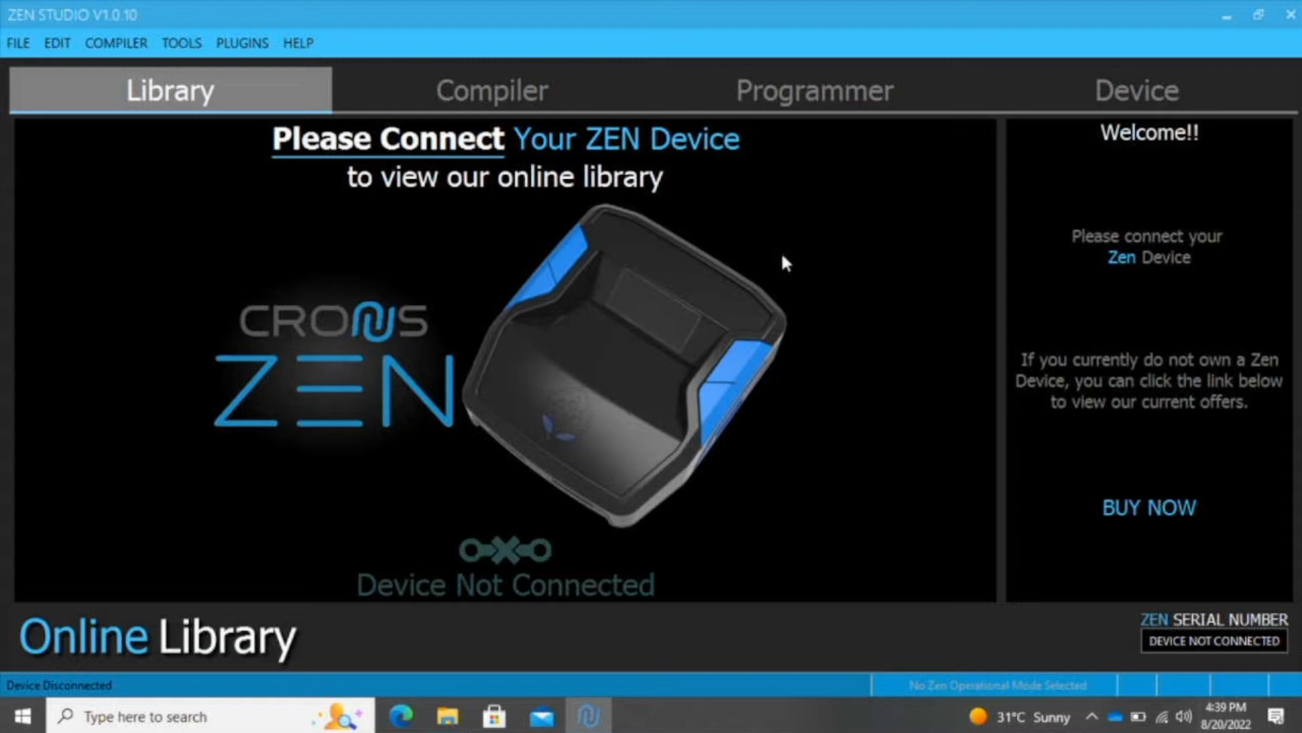
mouse_move(700, 184)
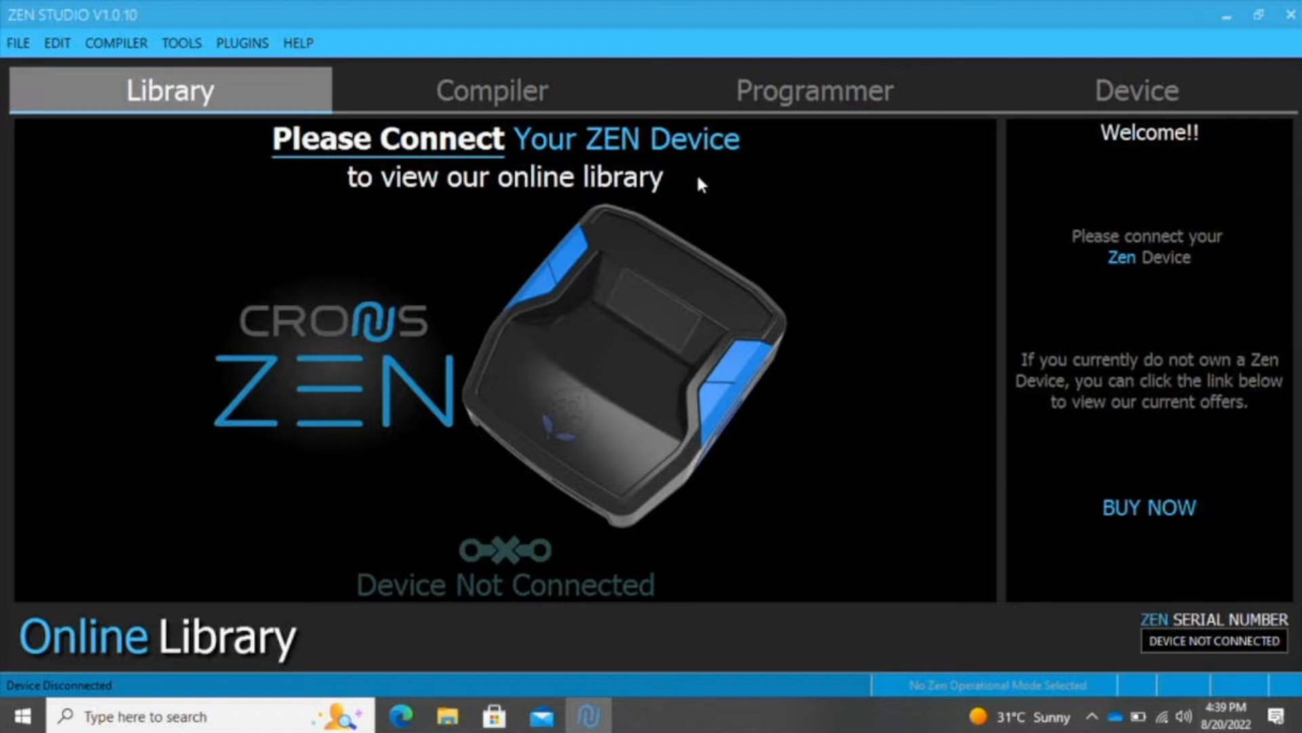
mouse_move(270, 38)
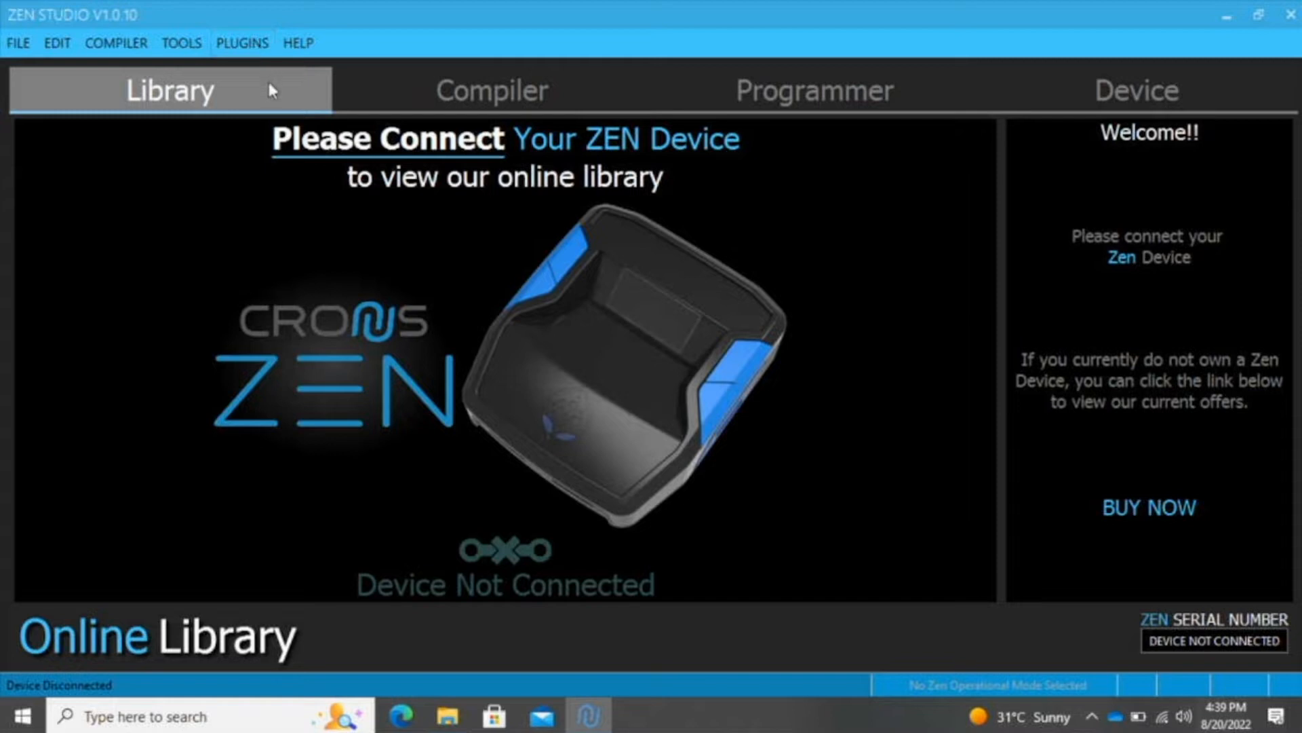
mouse_move(305, 104)
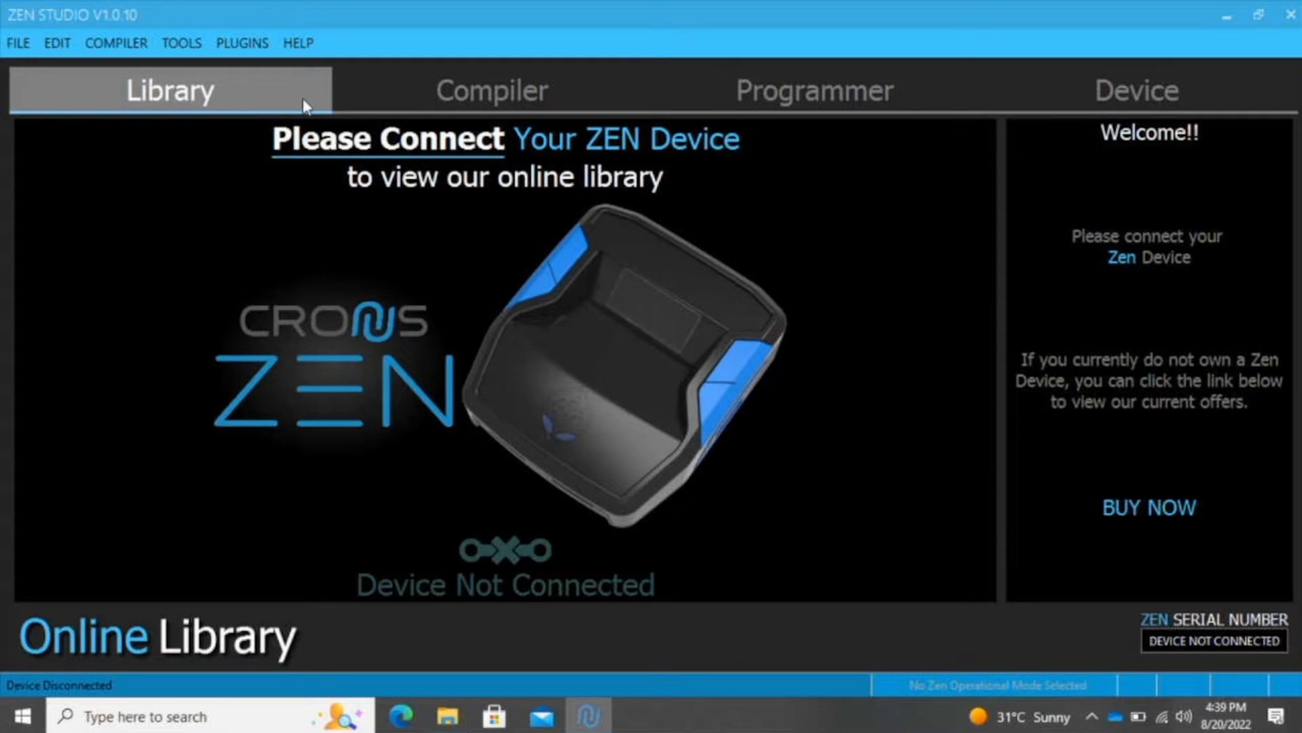
Visit the Compiler, Programmer and Device sections, then return to the Library and scroll the GPC scripts.
left_click(491, 90)
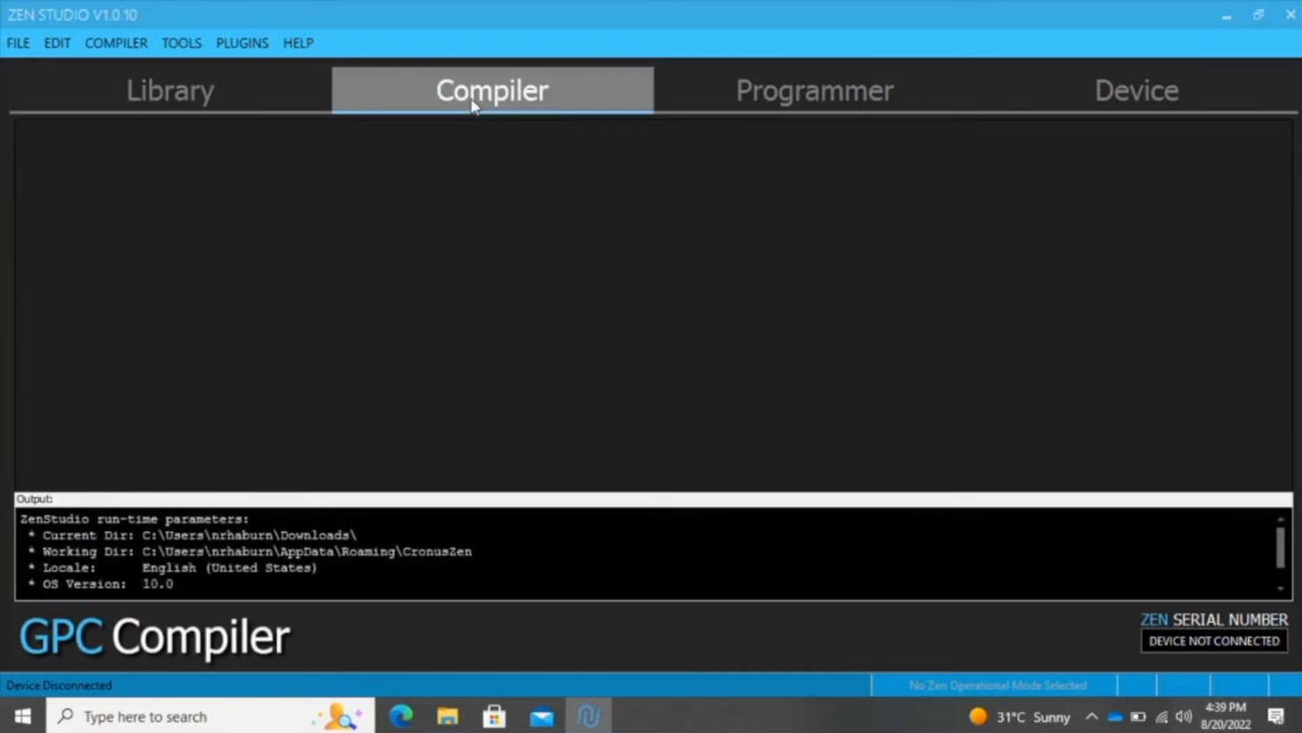
left_click(812, 90)
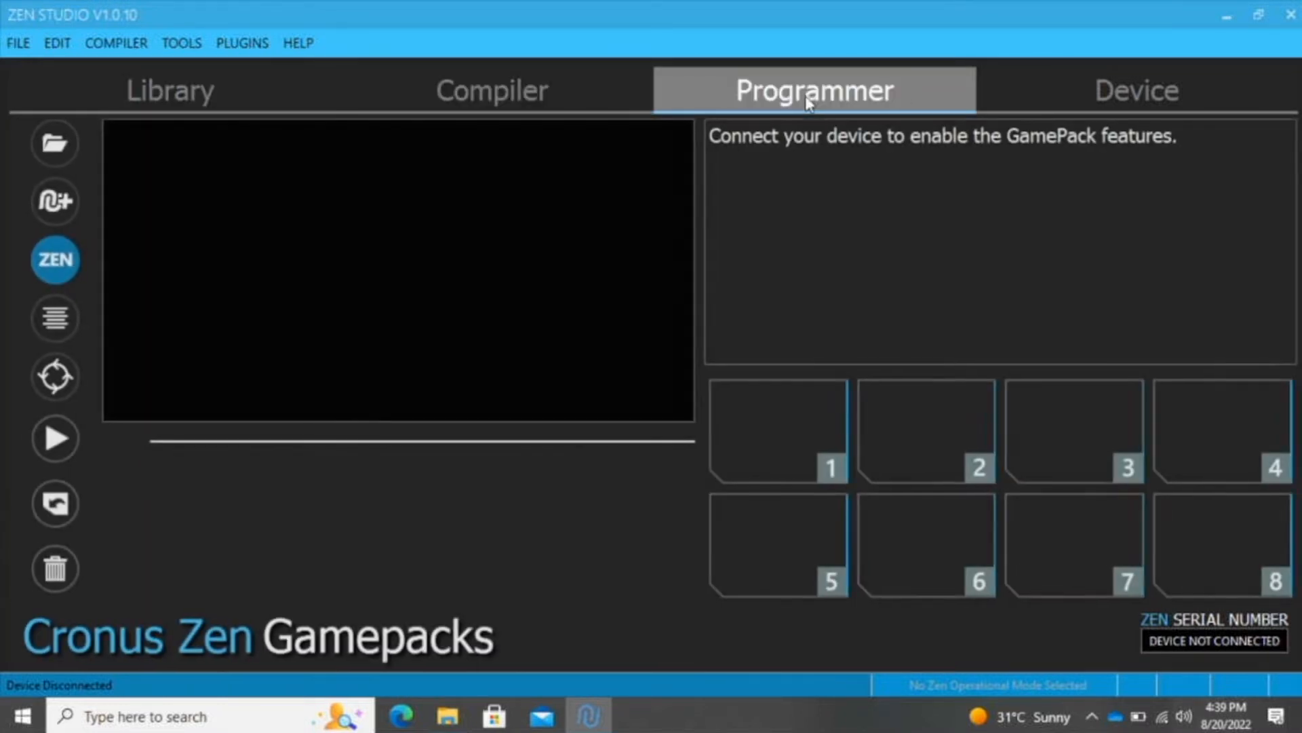
left_click(1134, 90)
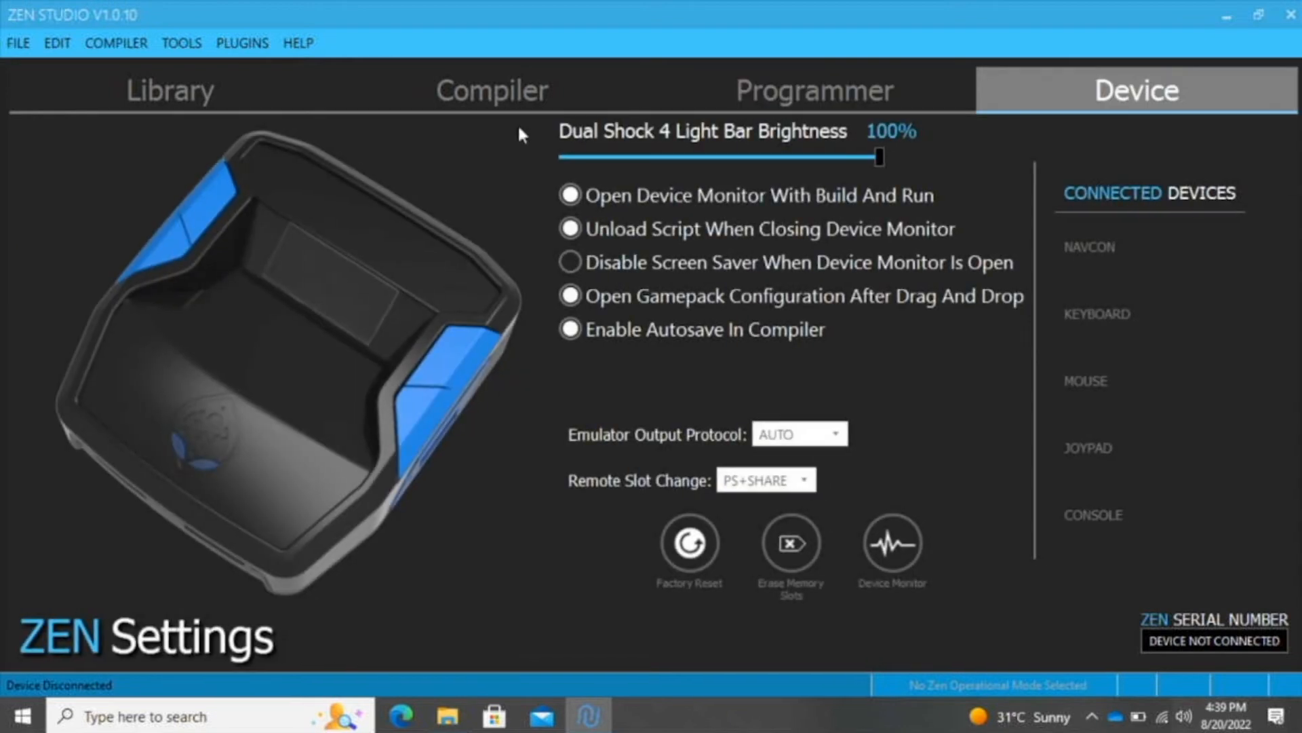
left_click(170, 90)
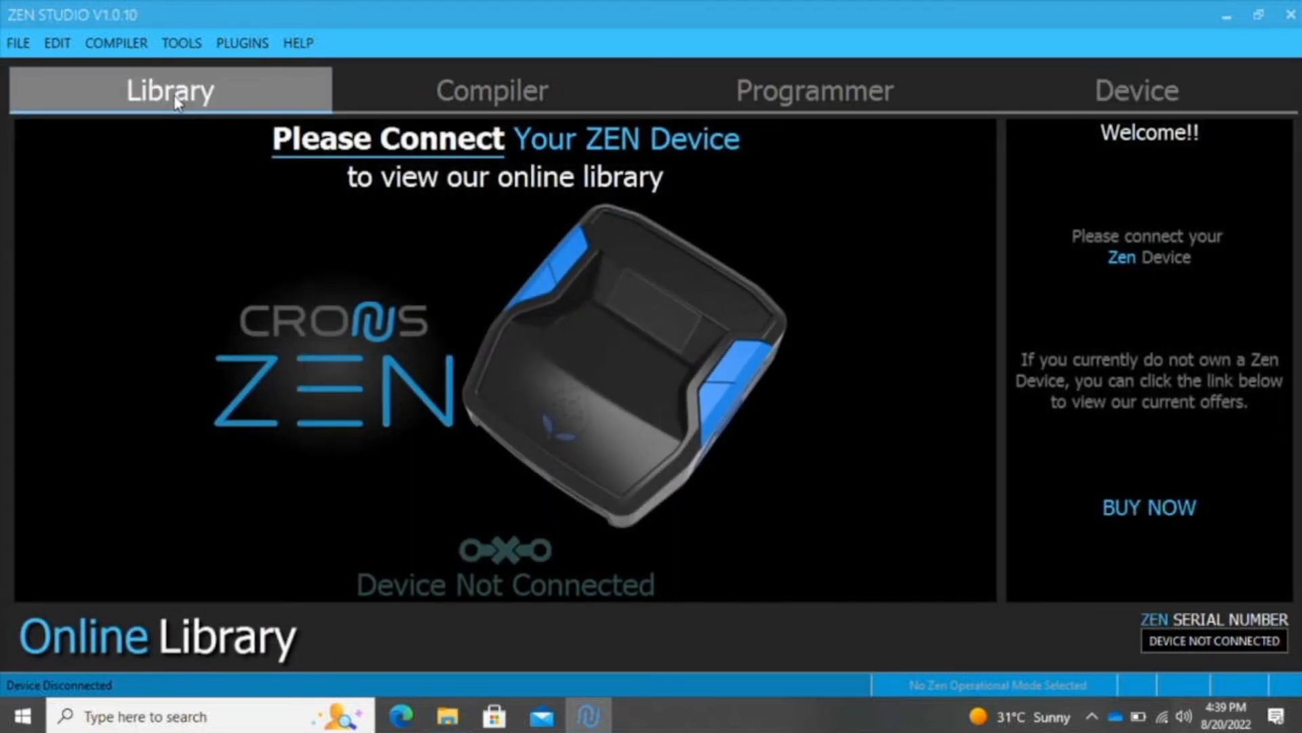
mouse_move(472, 358)
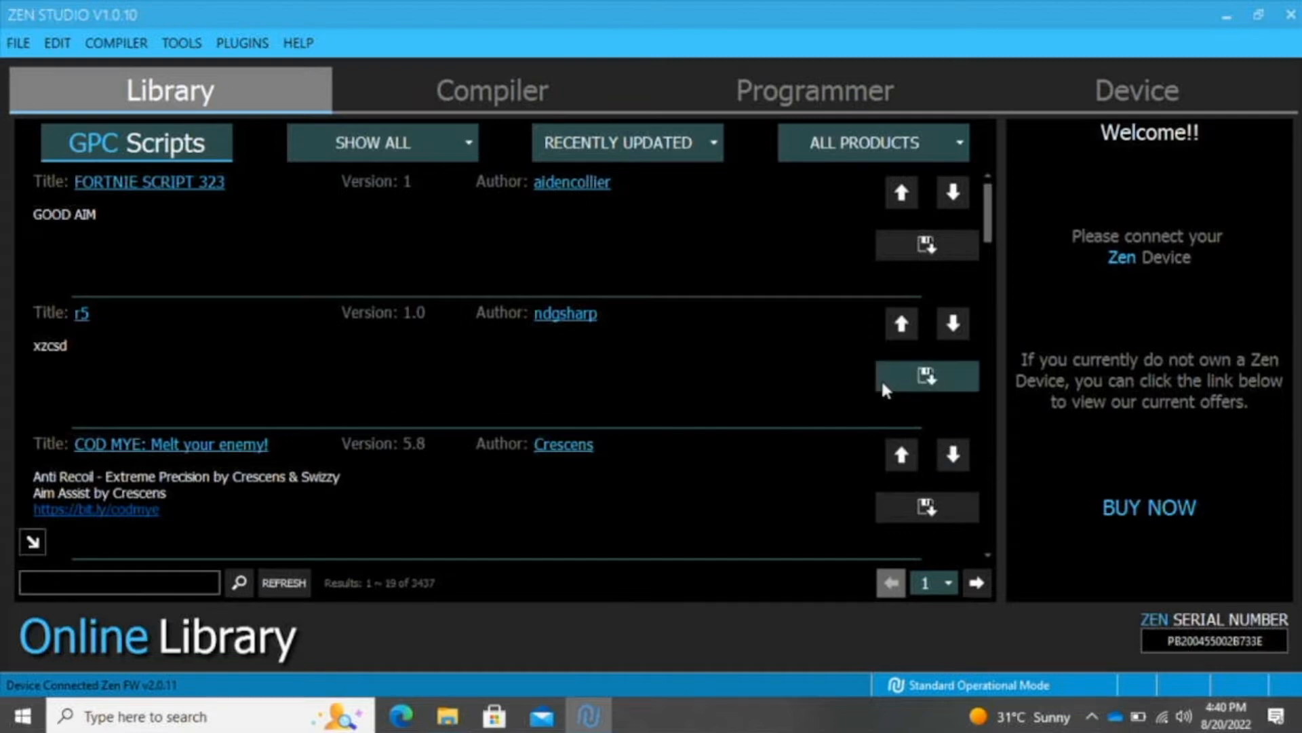
scroll("down", 3)
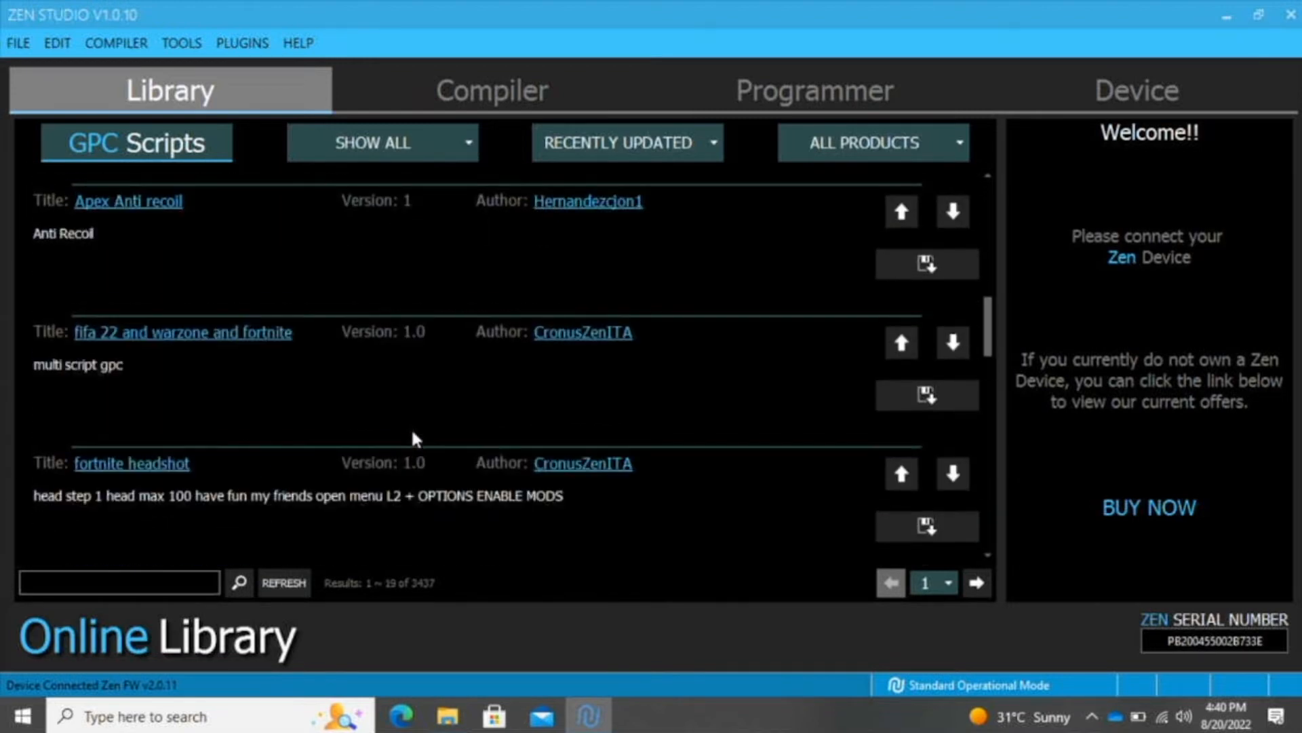
Show the GPC compiler workspace, then the Programmer section listing the Zen's Warzone gamepacks.
left_click(491, 89)
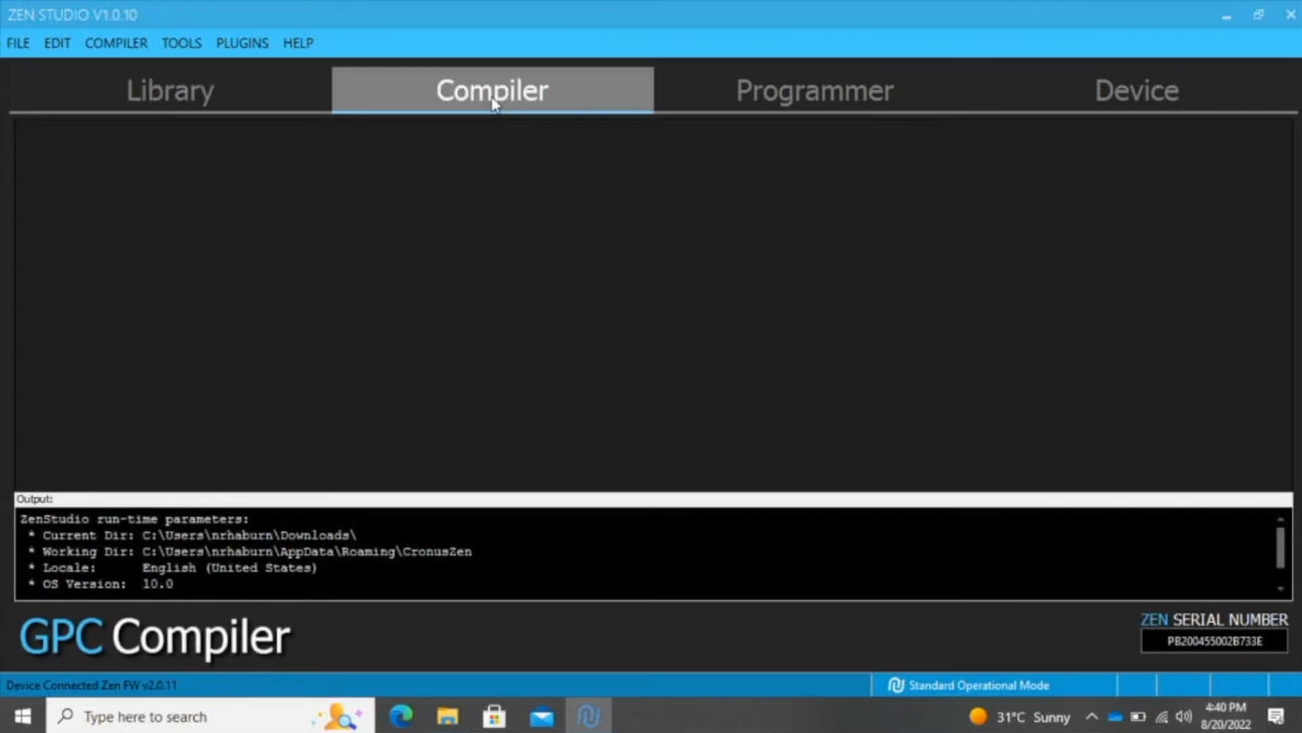
mouse_move(461, 331)
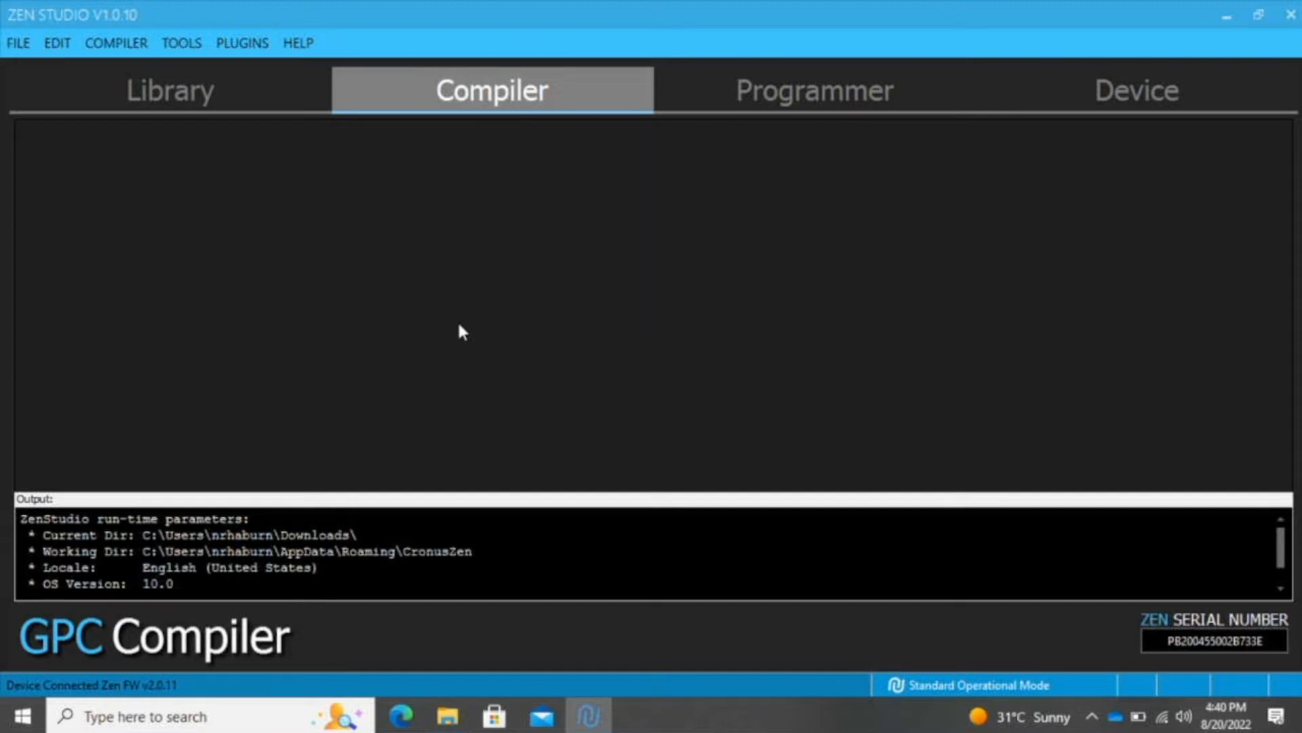
mouse_move(844, 190)
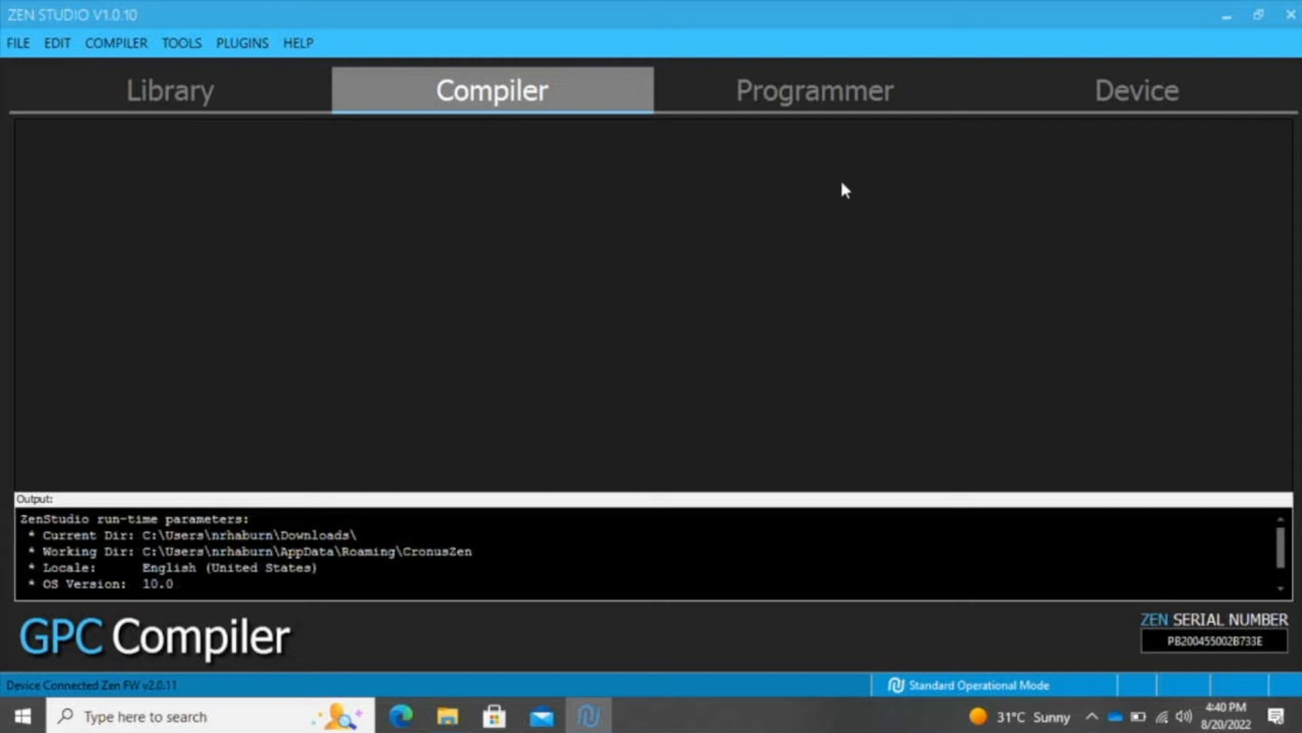
left_click(814, 89)
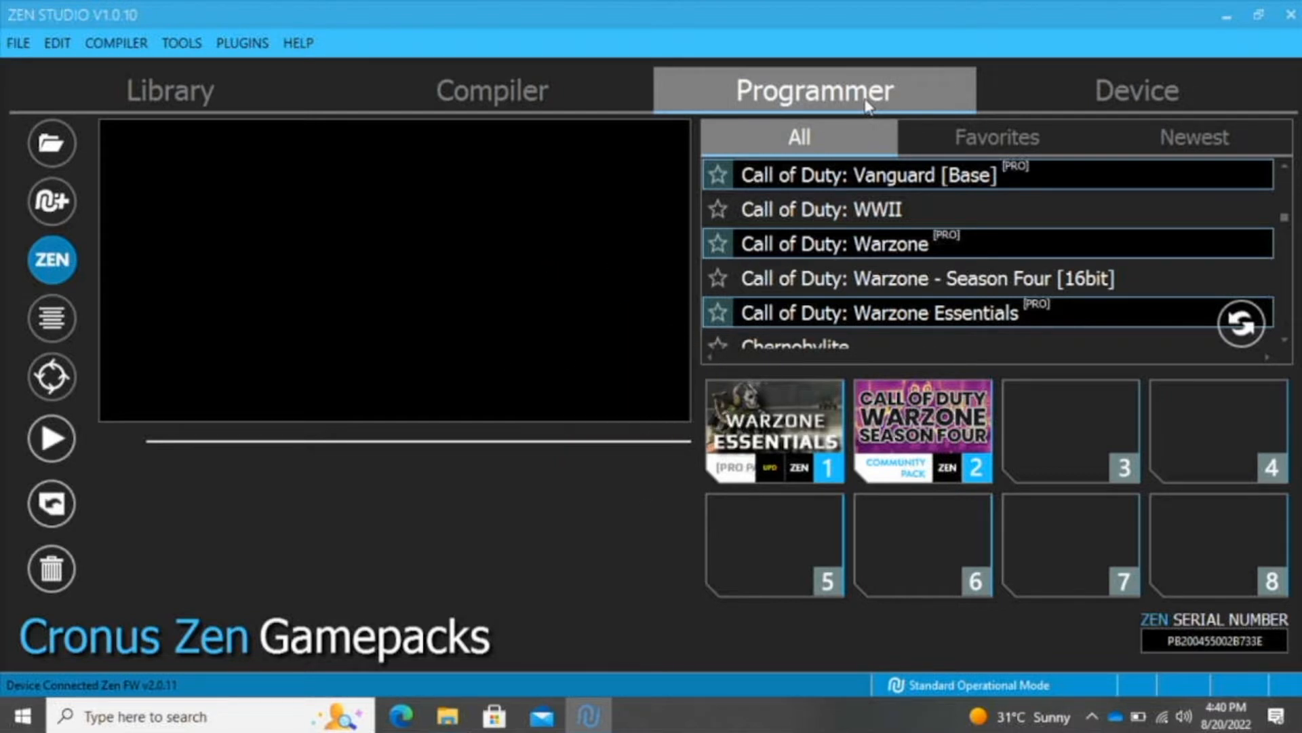
mouse_move(890, 211)
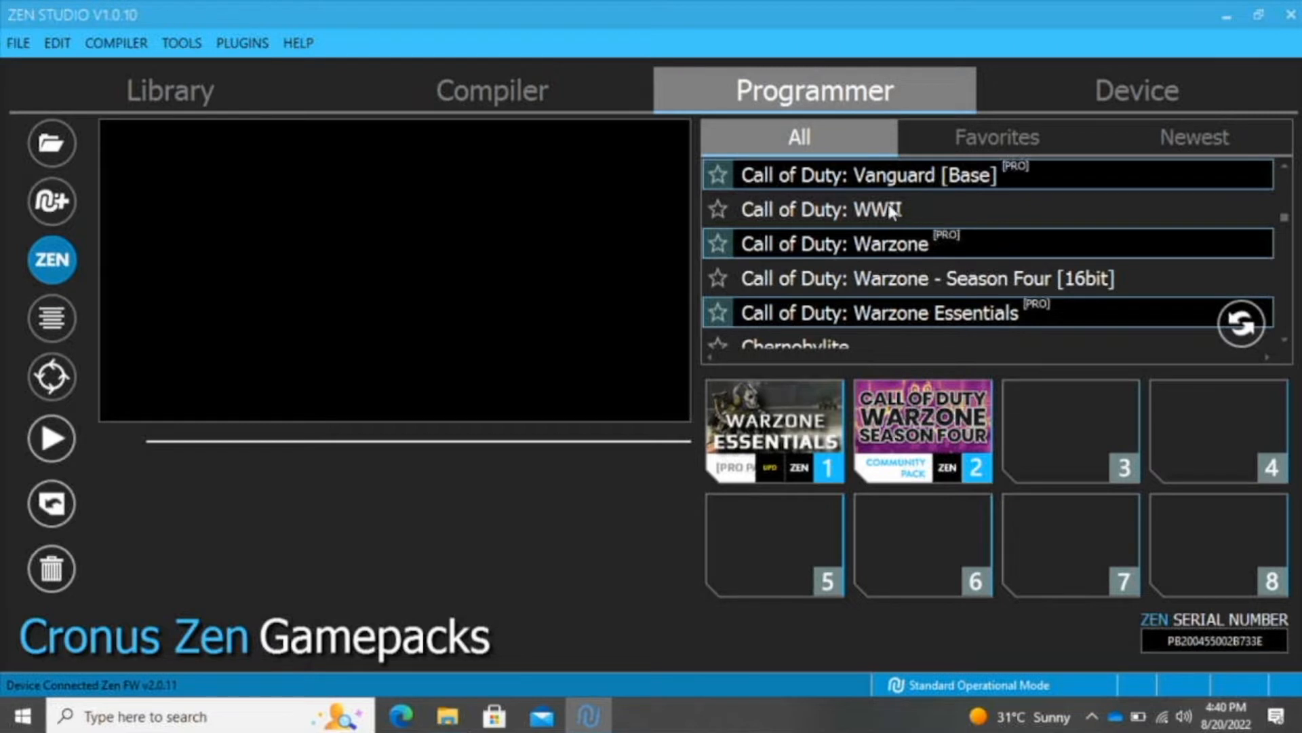
mouse_move(969, 297)
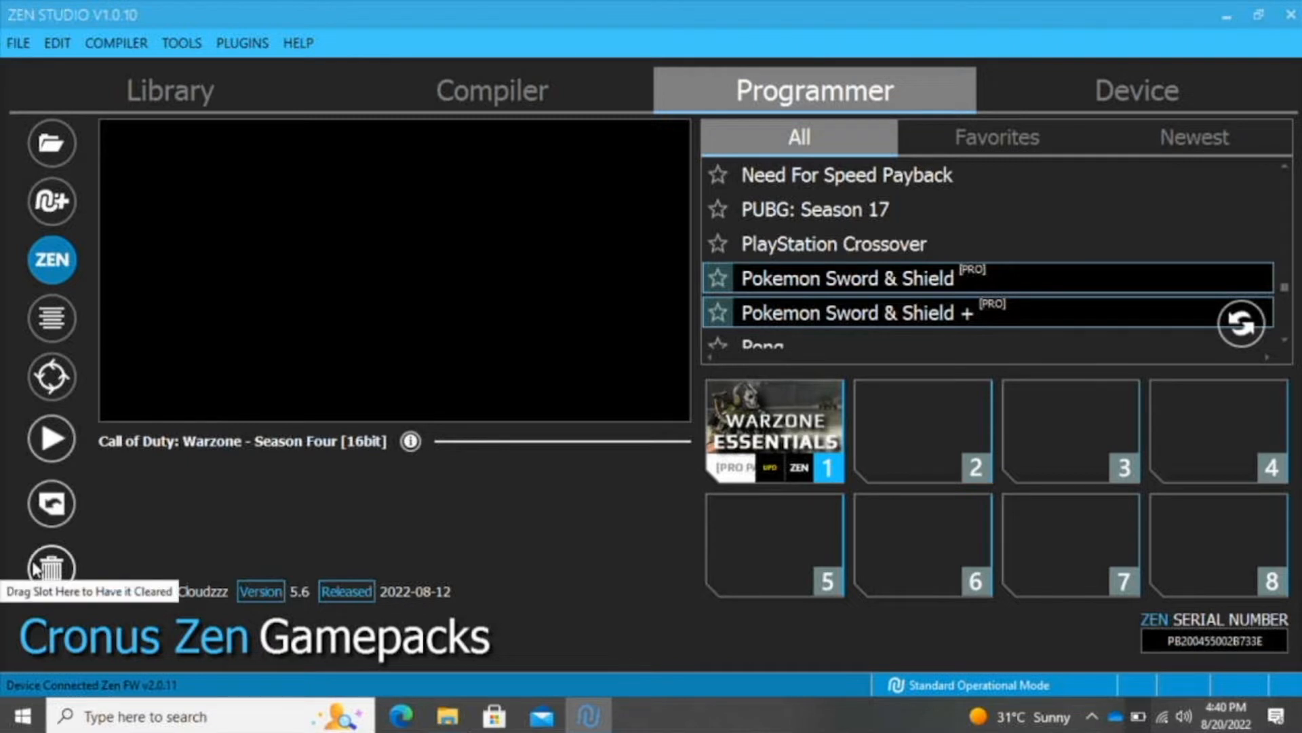
mouse_move(938, 286)
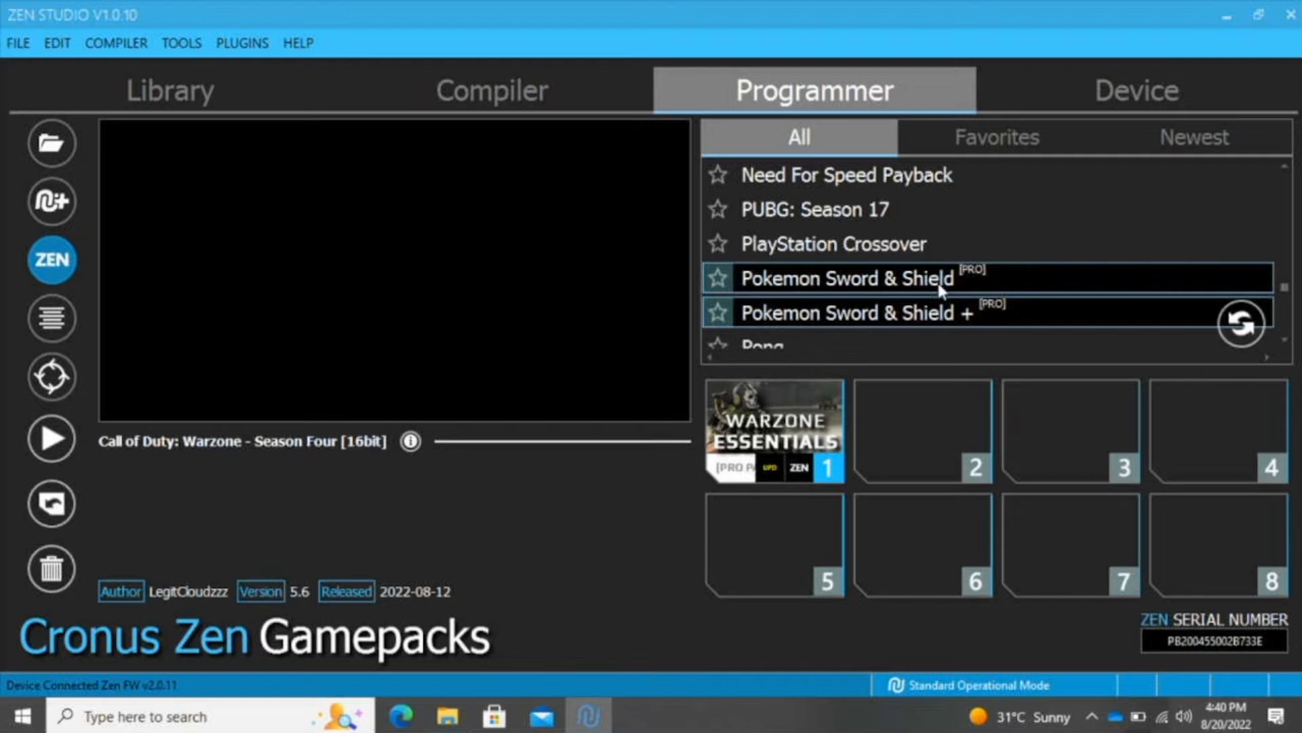
Scroll the gamepack list down toward the Call of Duty titles.
scroll("down", 3)
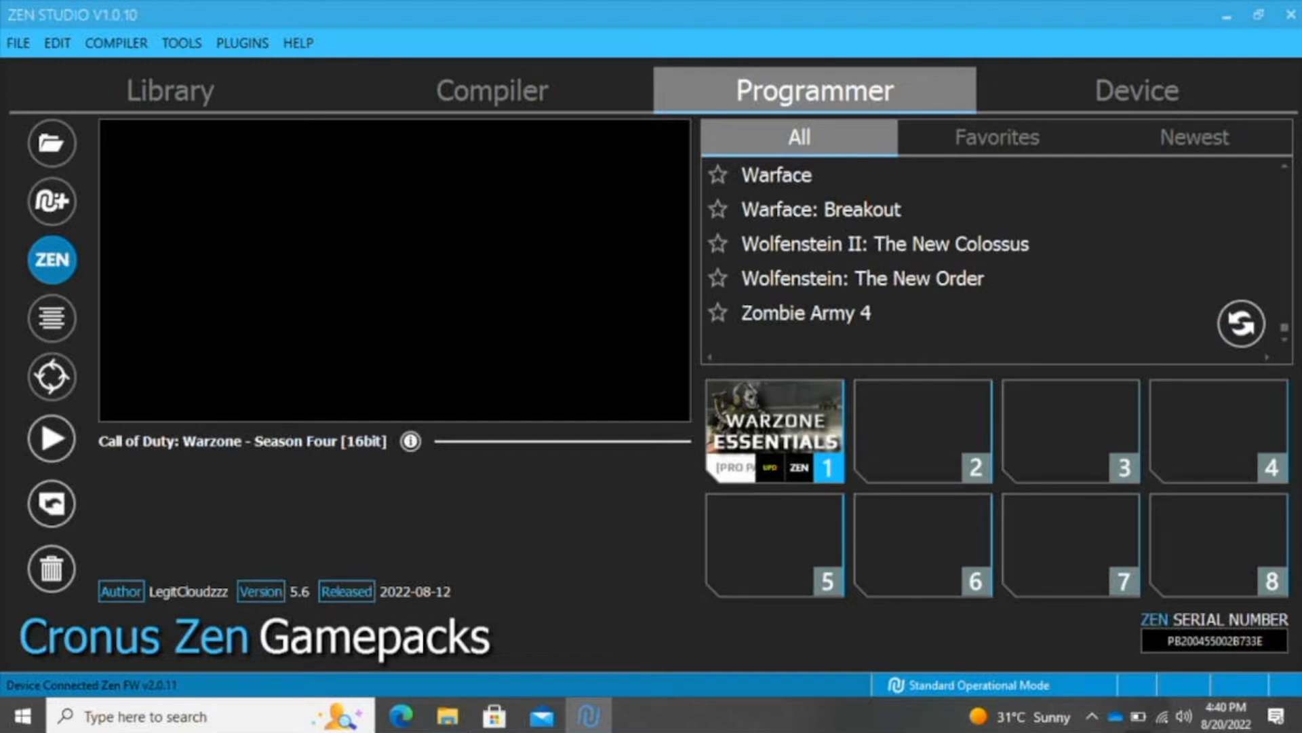
scroll("down", 3)
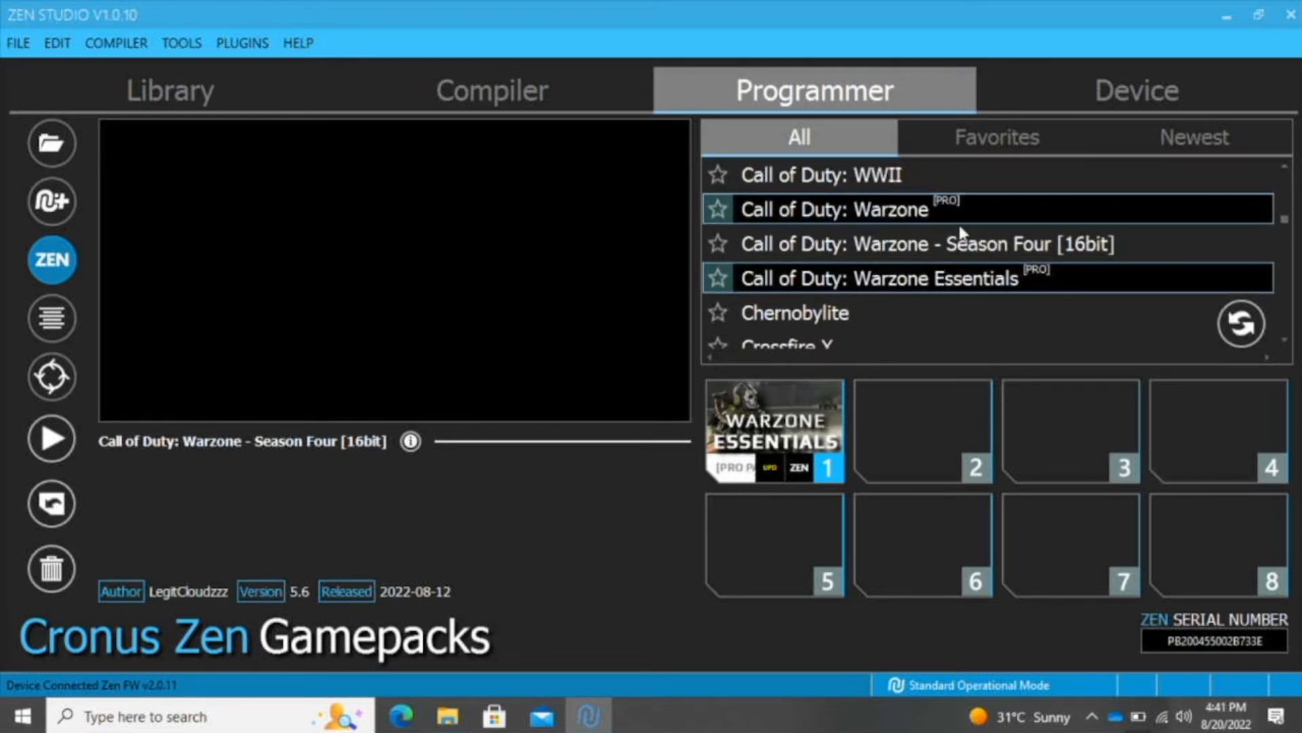
mouse_move(959, 218)
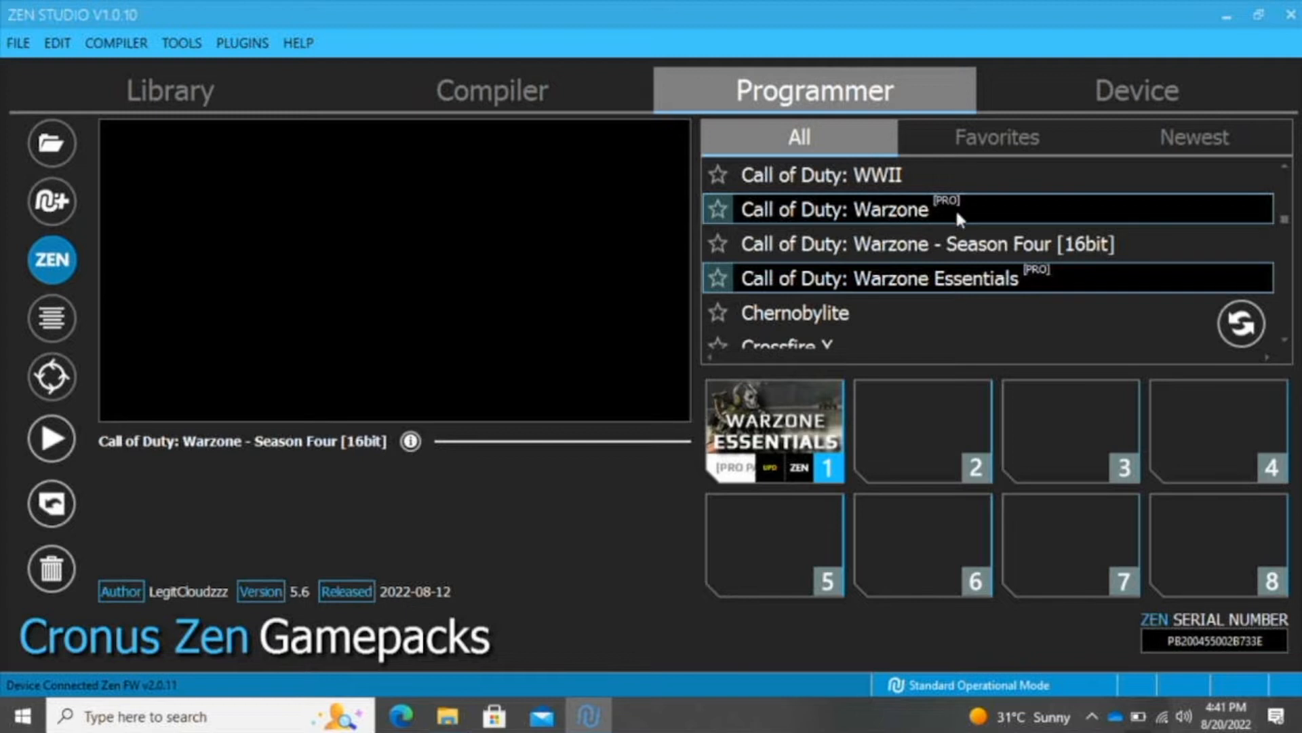
mouse_move(1005, 264)
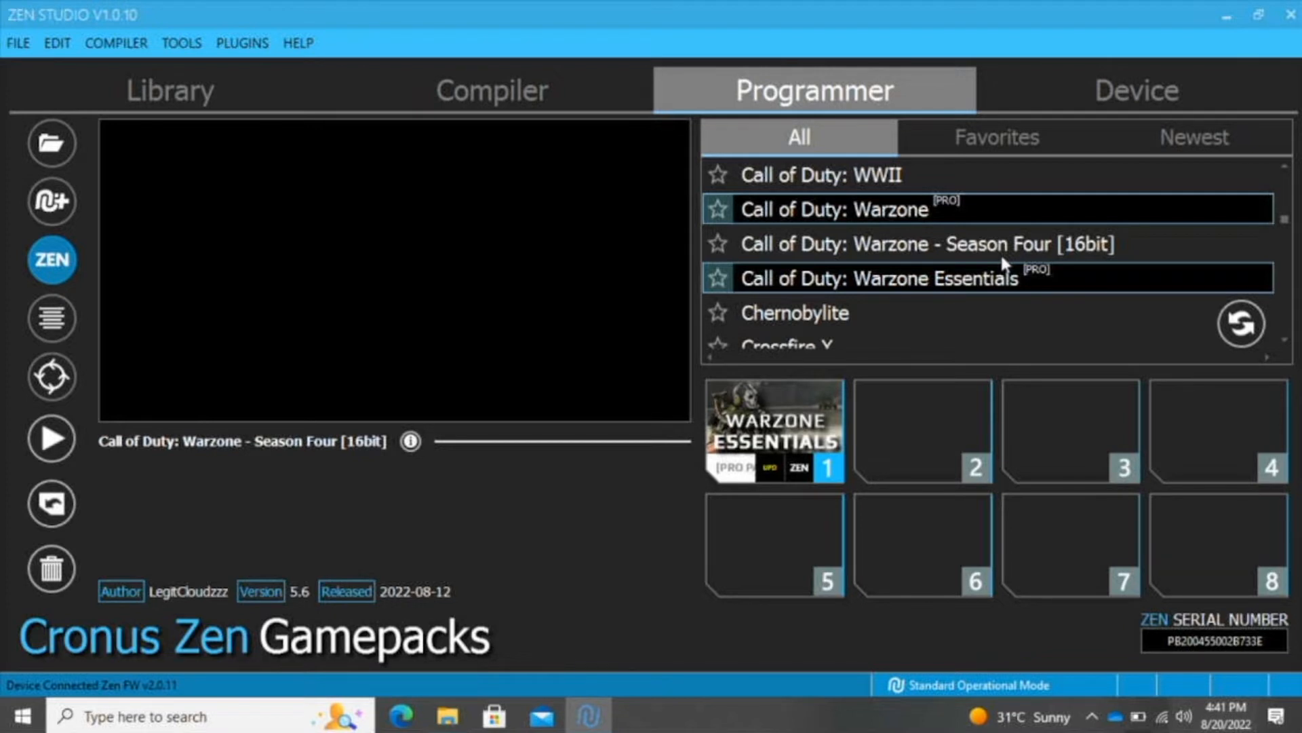
mouse_move(1010, 250)
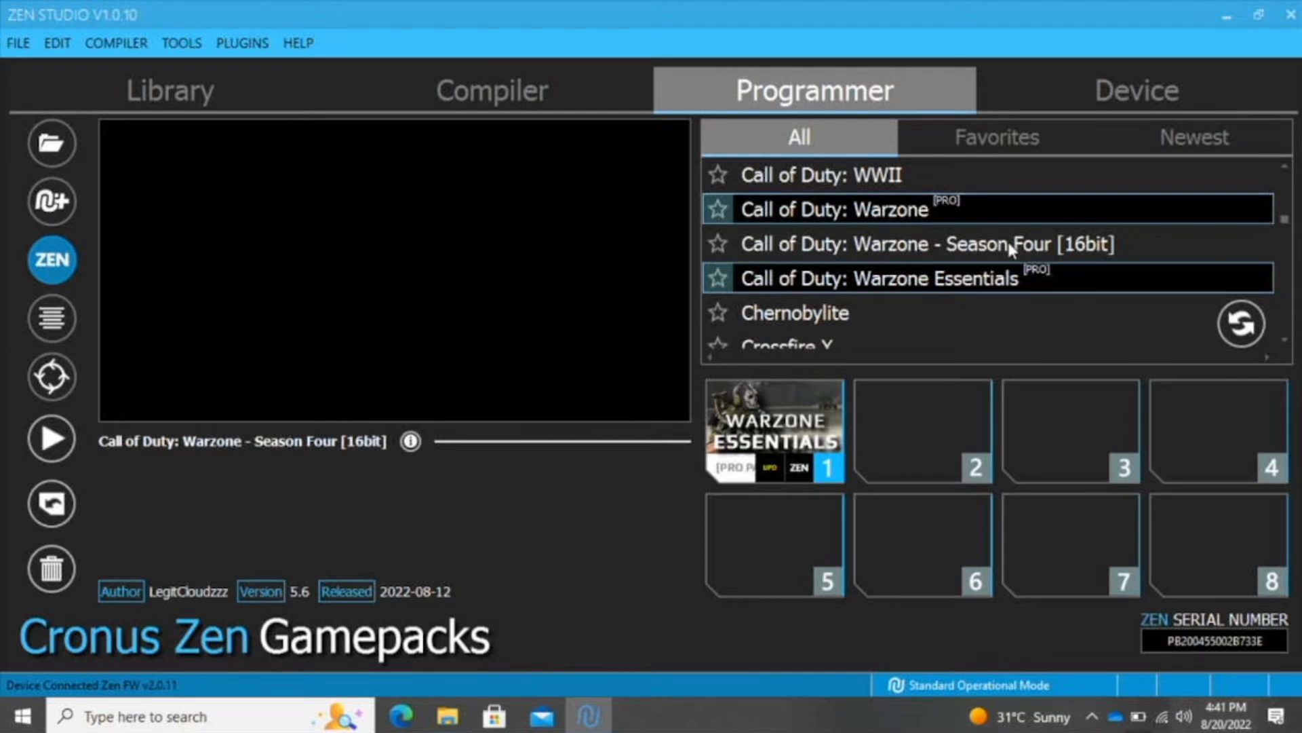
Load Warzone - Season Four into slot 2 and choose C58 (BO) as its primary weapon.
left_click(955, 243)
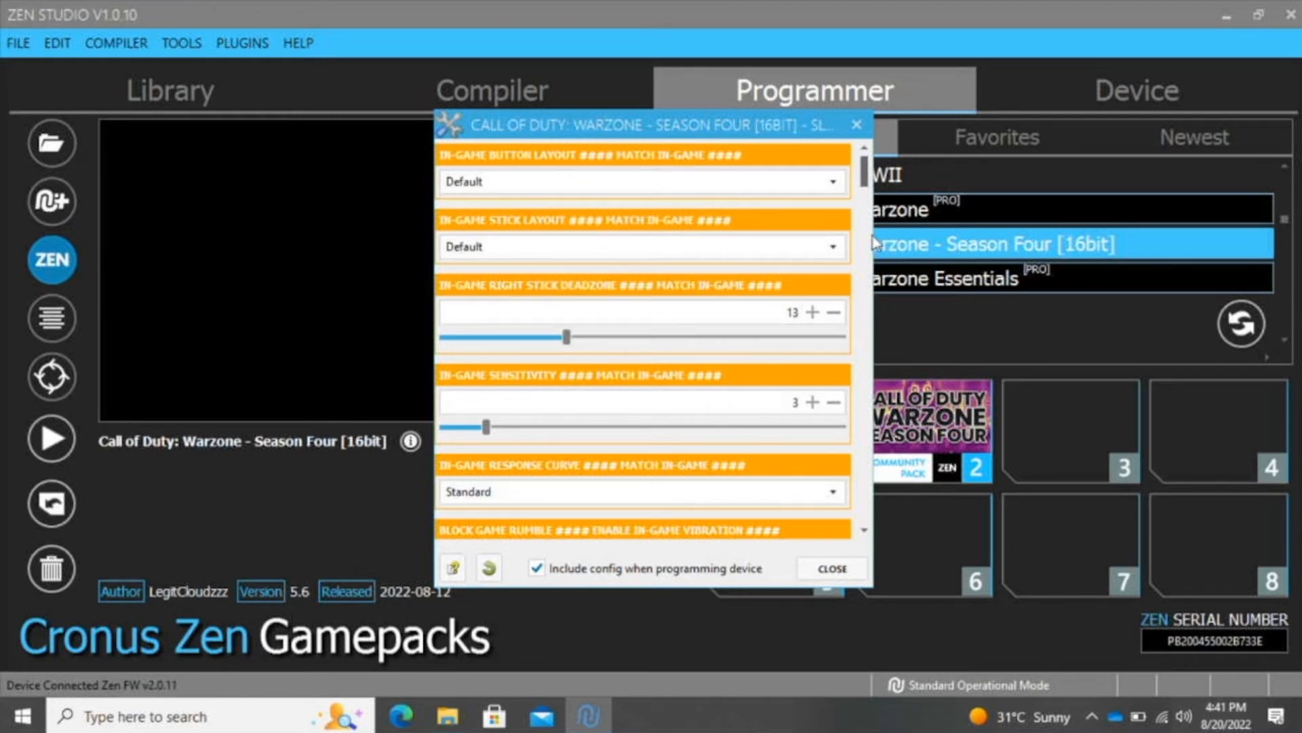
mouse_move(869, 175)
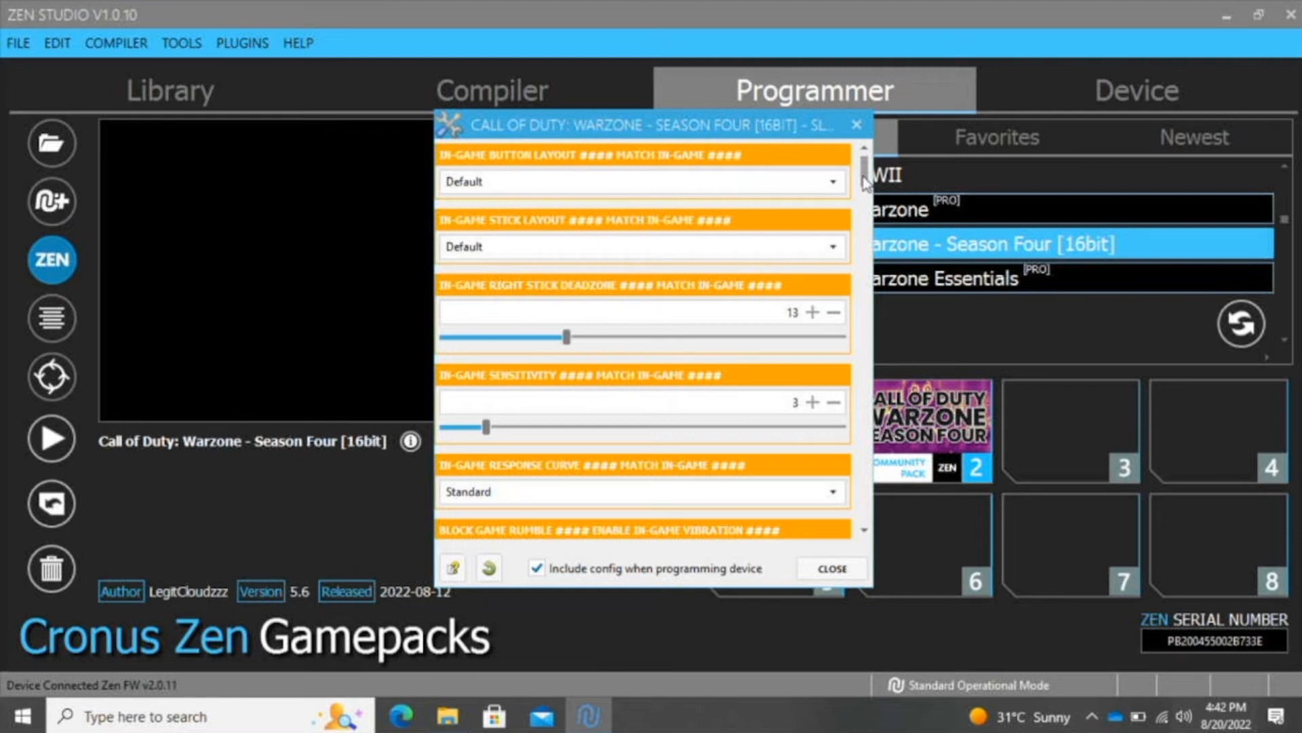
scroll("down", 3)
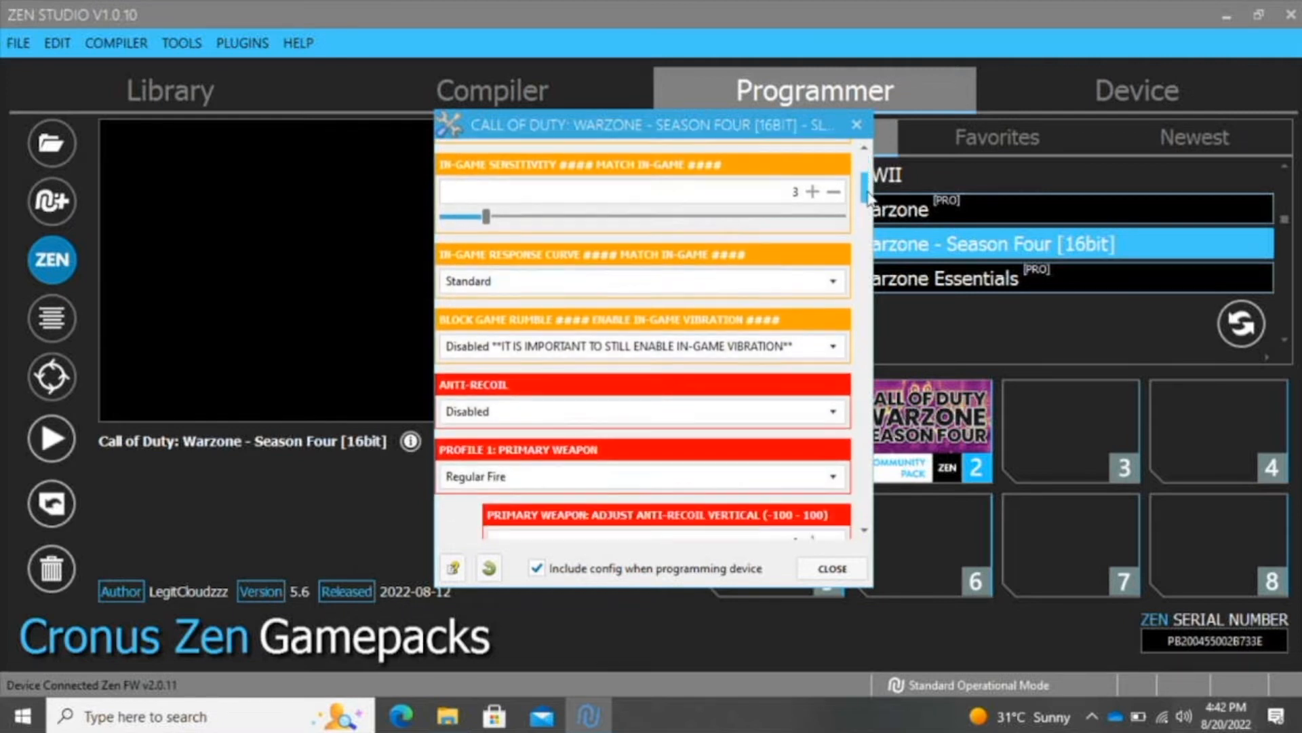
scroll("down", 3)
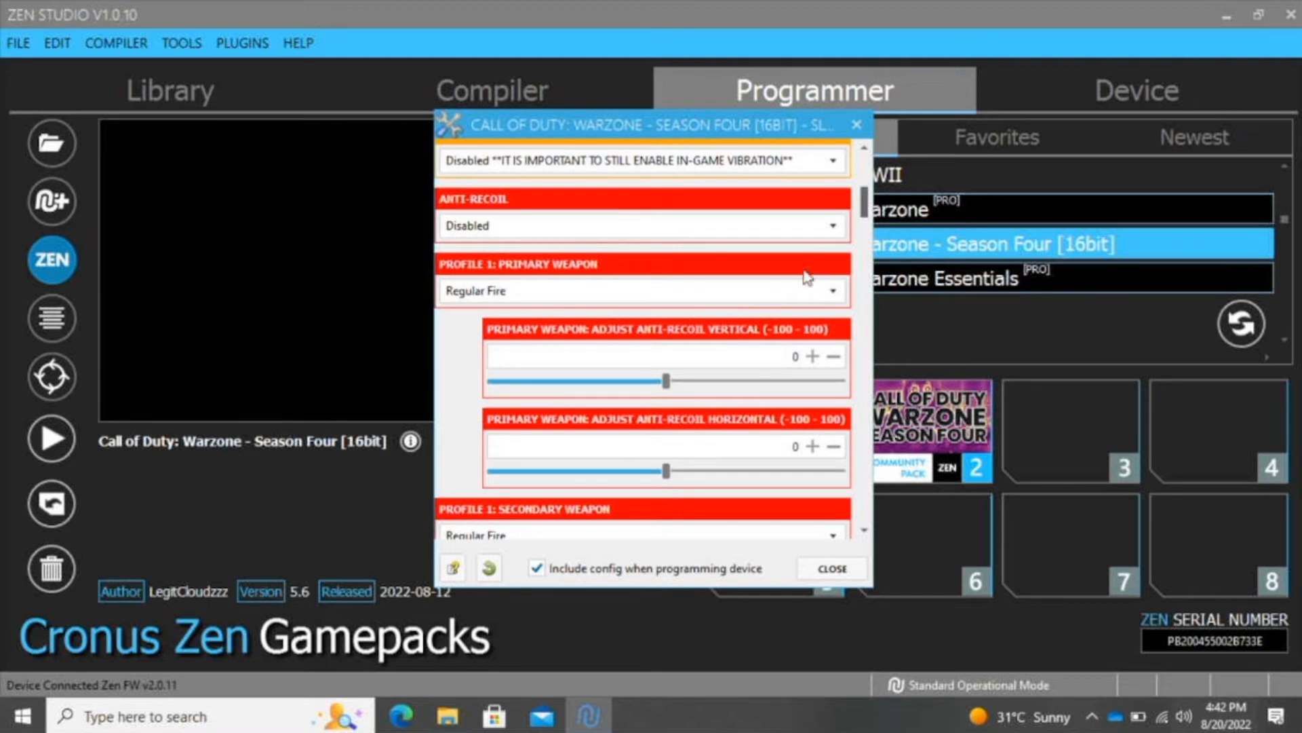
left_click(639, 290)
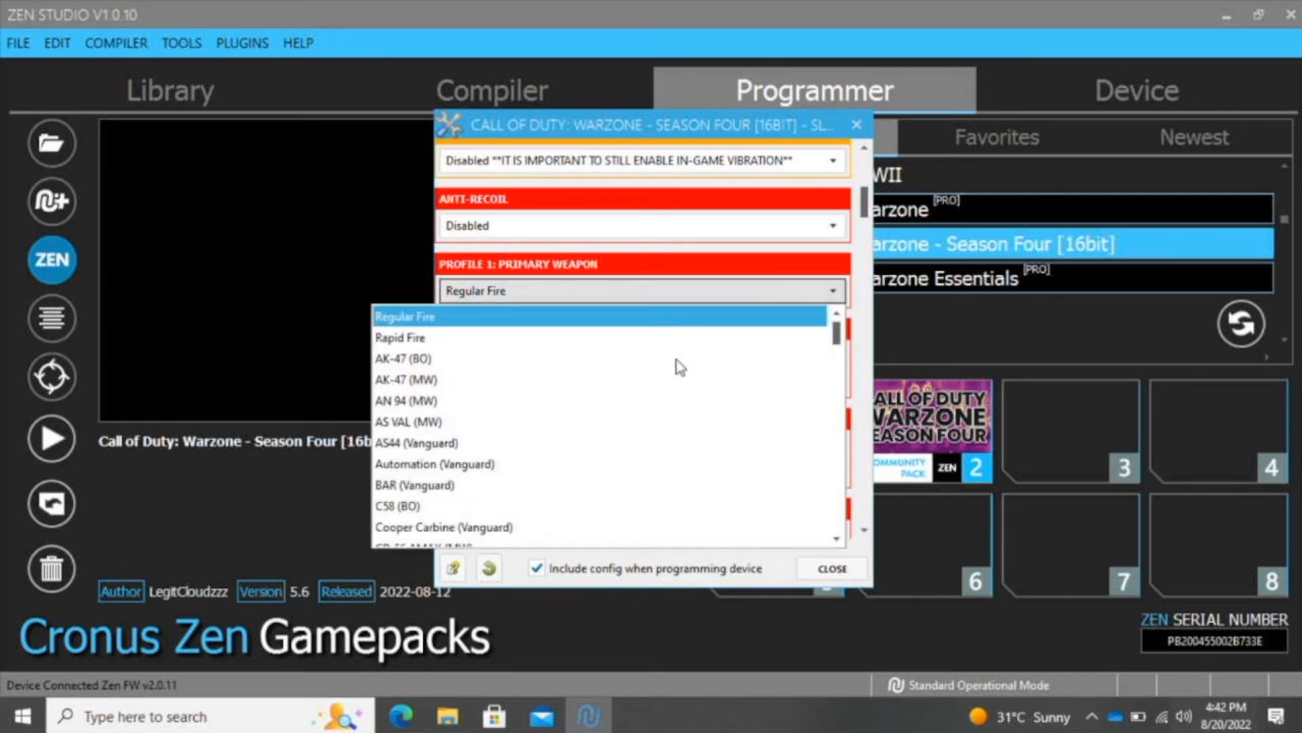
mouse_move(628, 385)
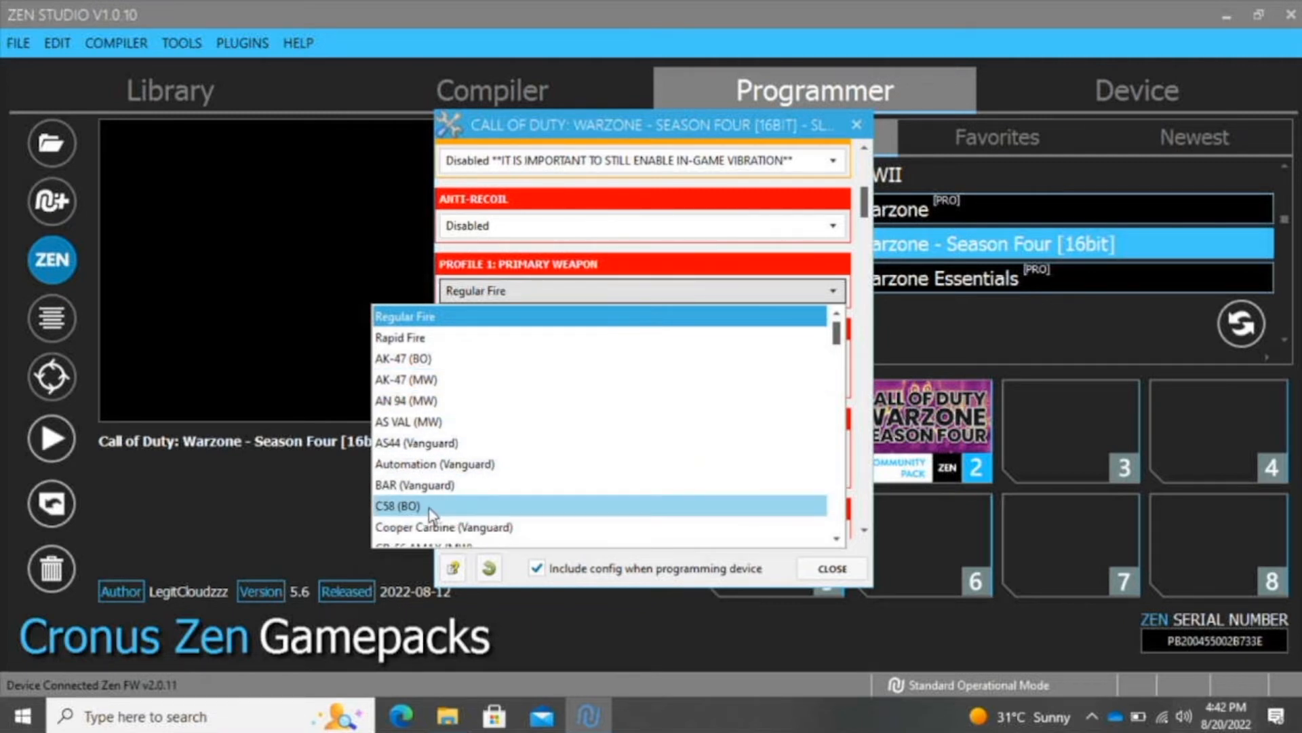
left_click(398, 505)
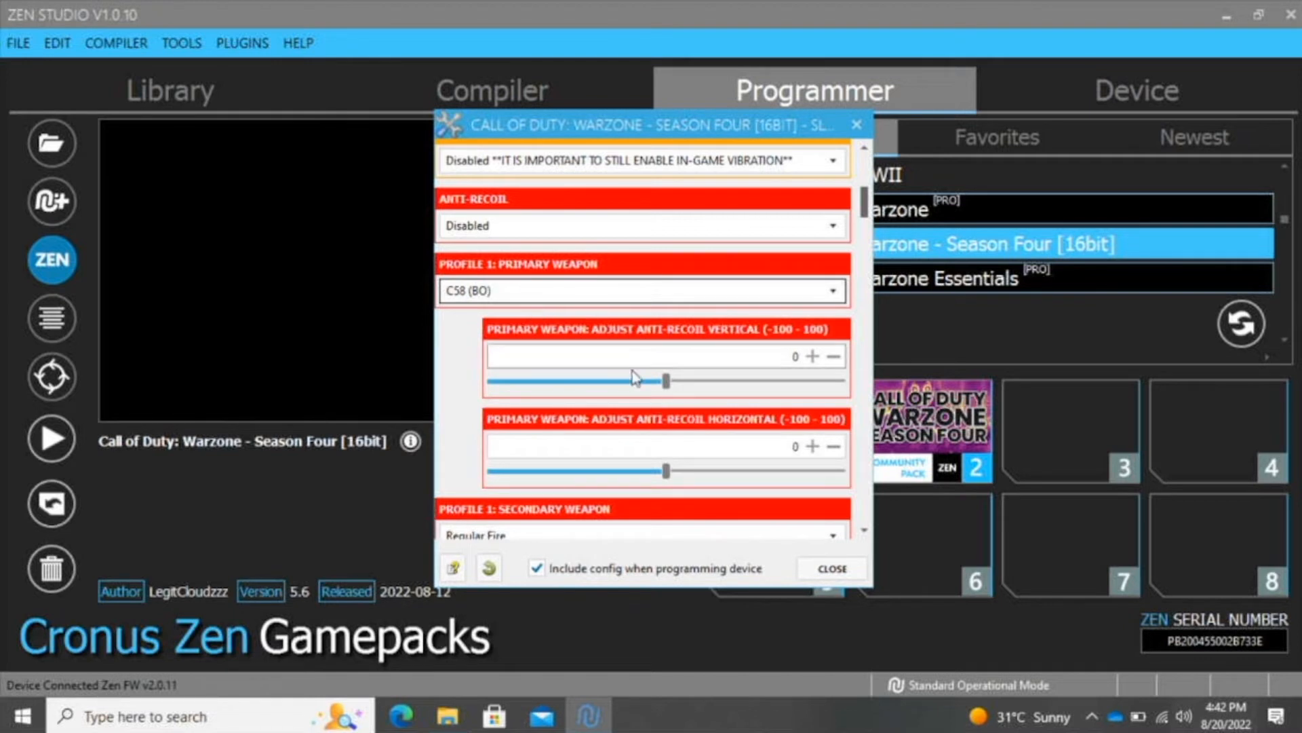
Raise the primary weapon's vertical anti-recoil to 82 and confirm the Season Four settings.
left_click_drag(665, 379, 691, 380)
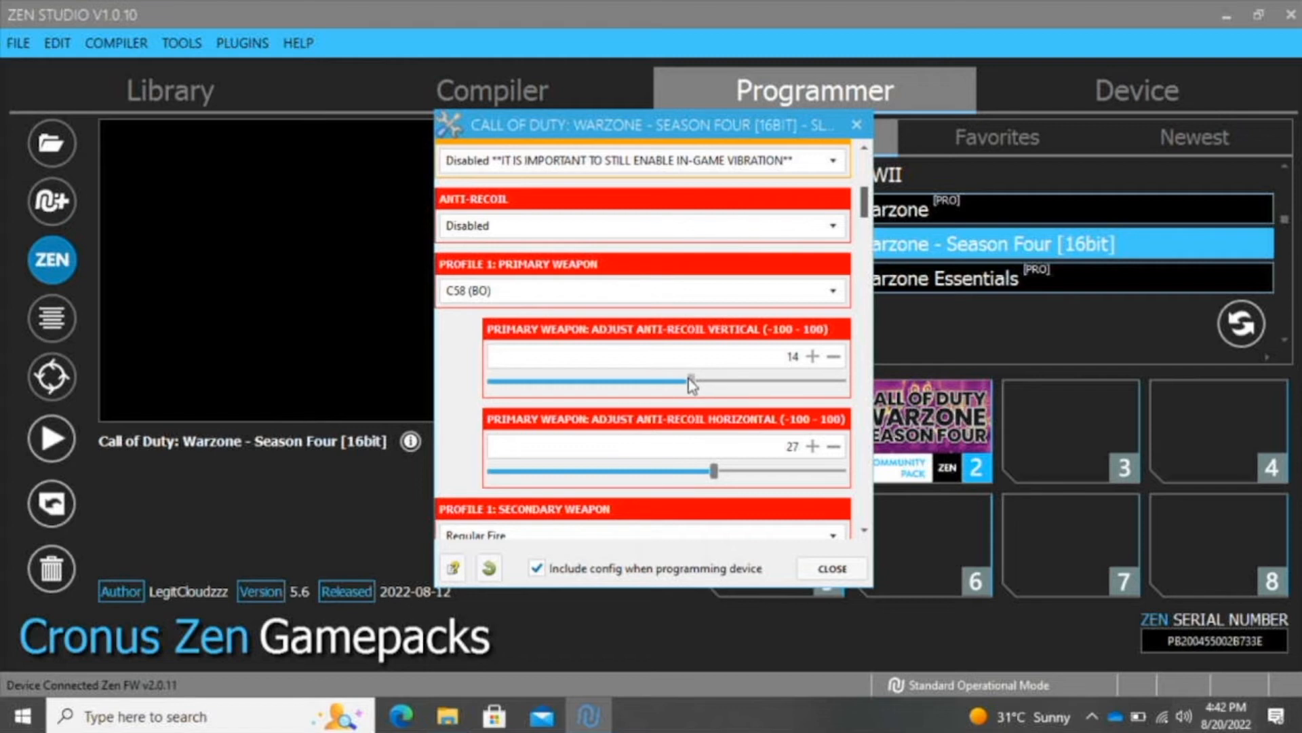
left_click_drag(689, 380, 778, 380)
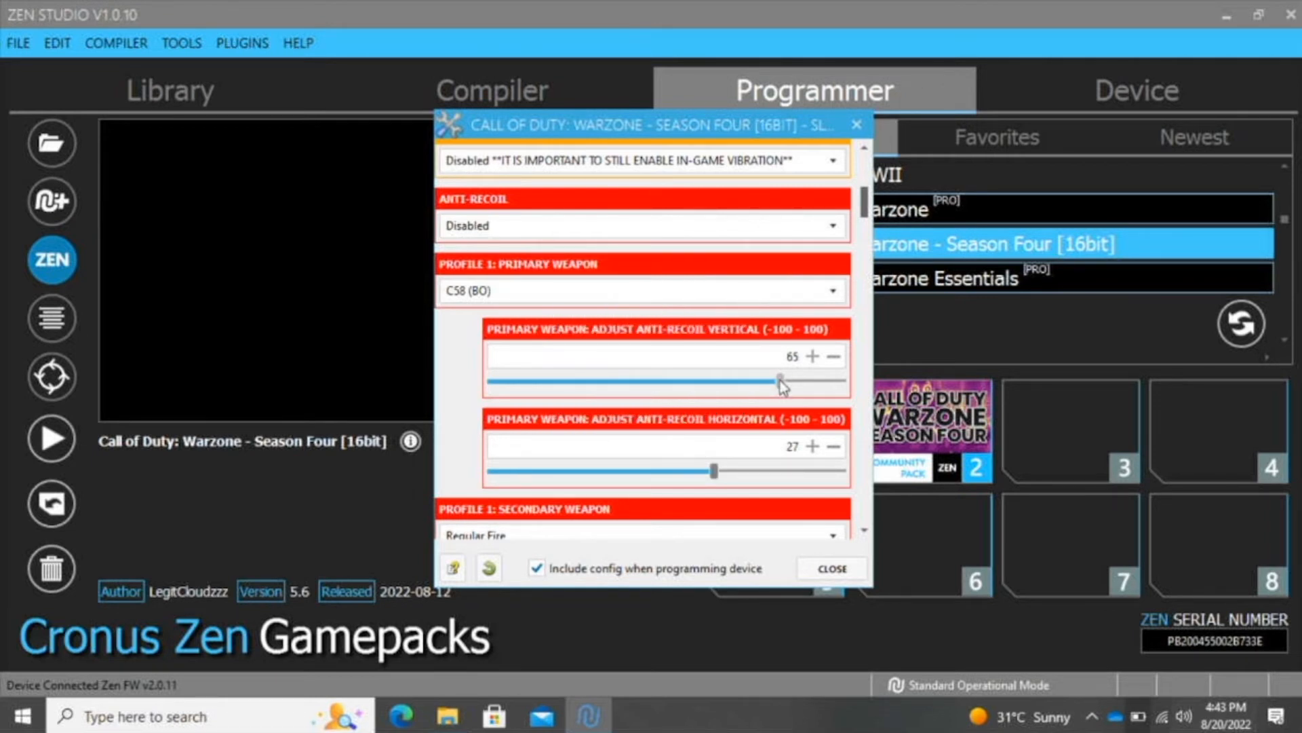
left_click_drag(779, 384, 810, 384)
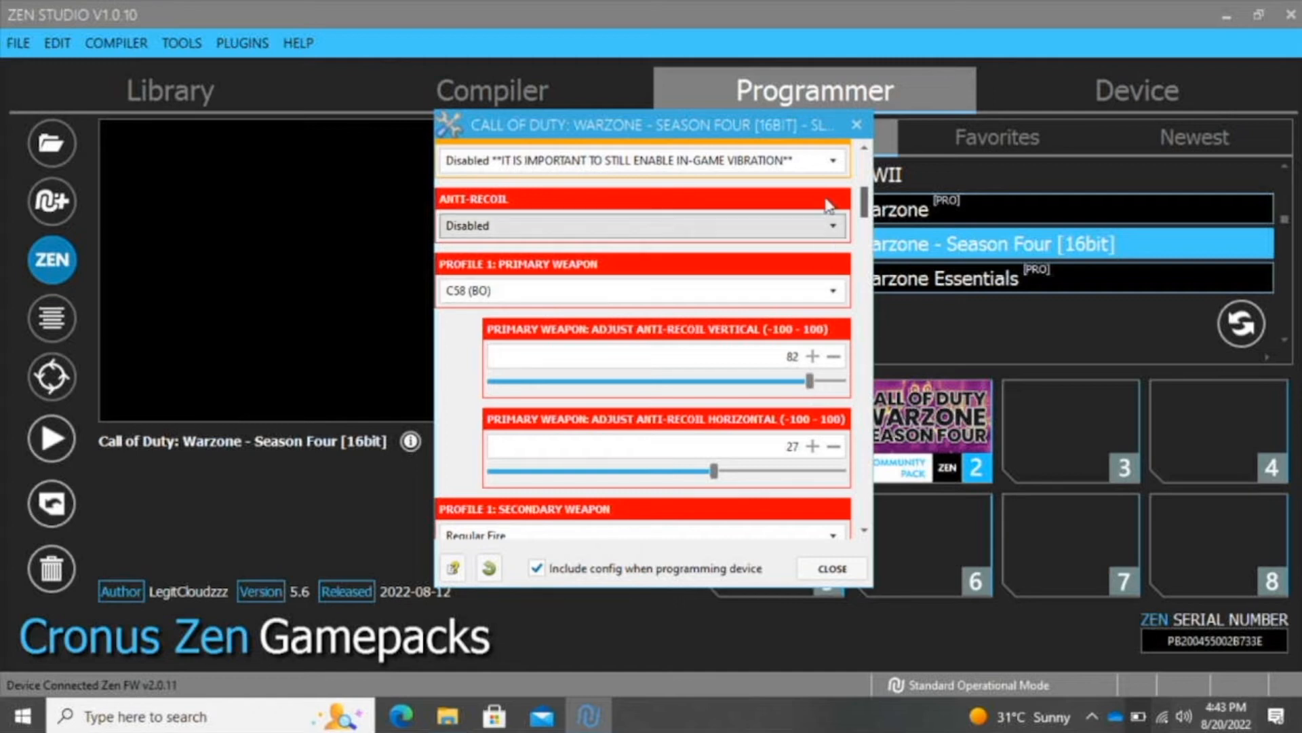
left_click(830, 568)
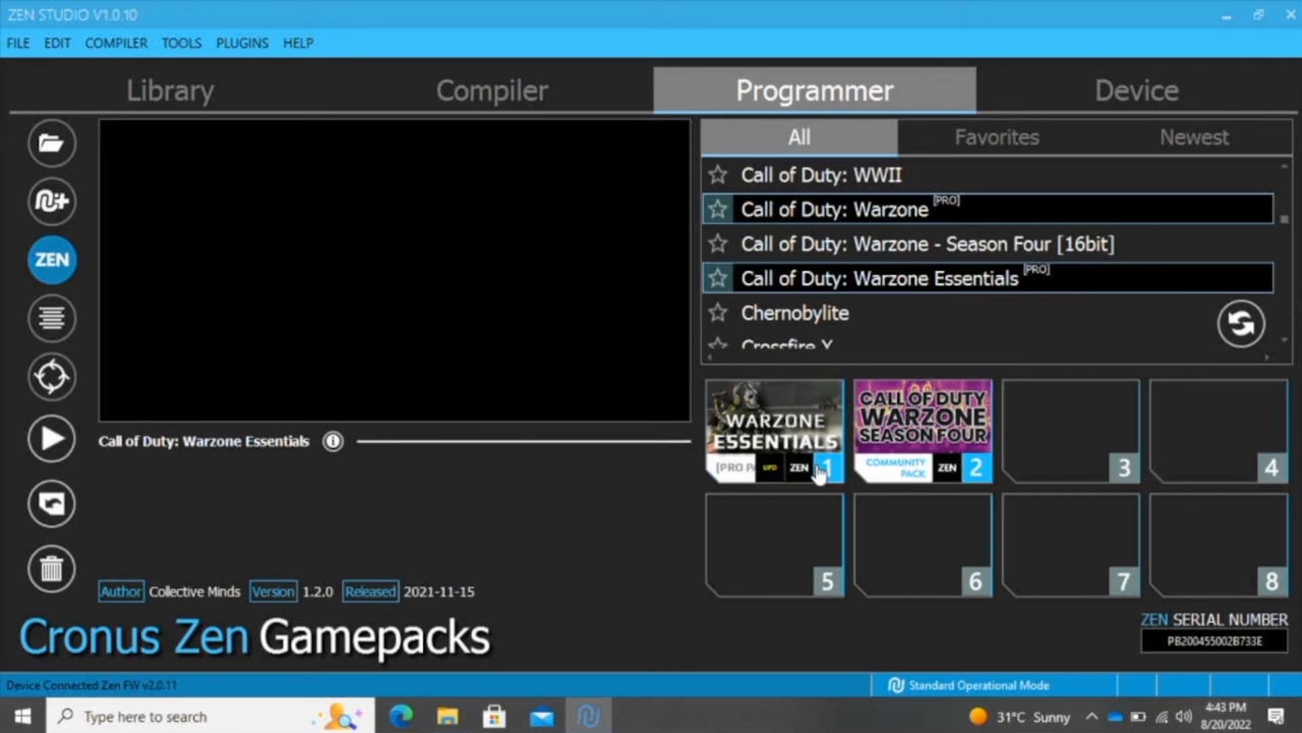
left_click(818, 473)
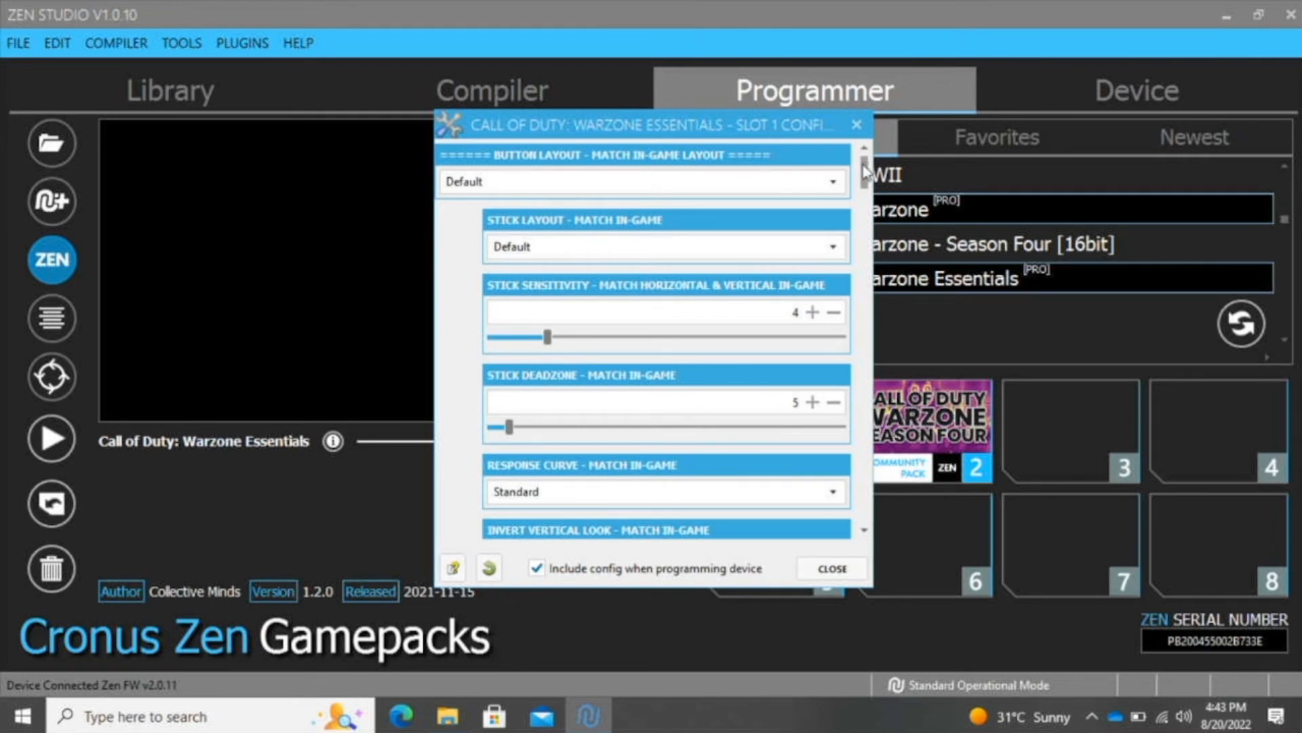
scroll("down", 3)
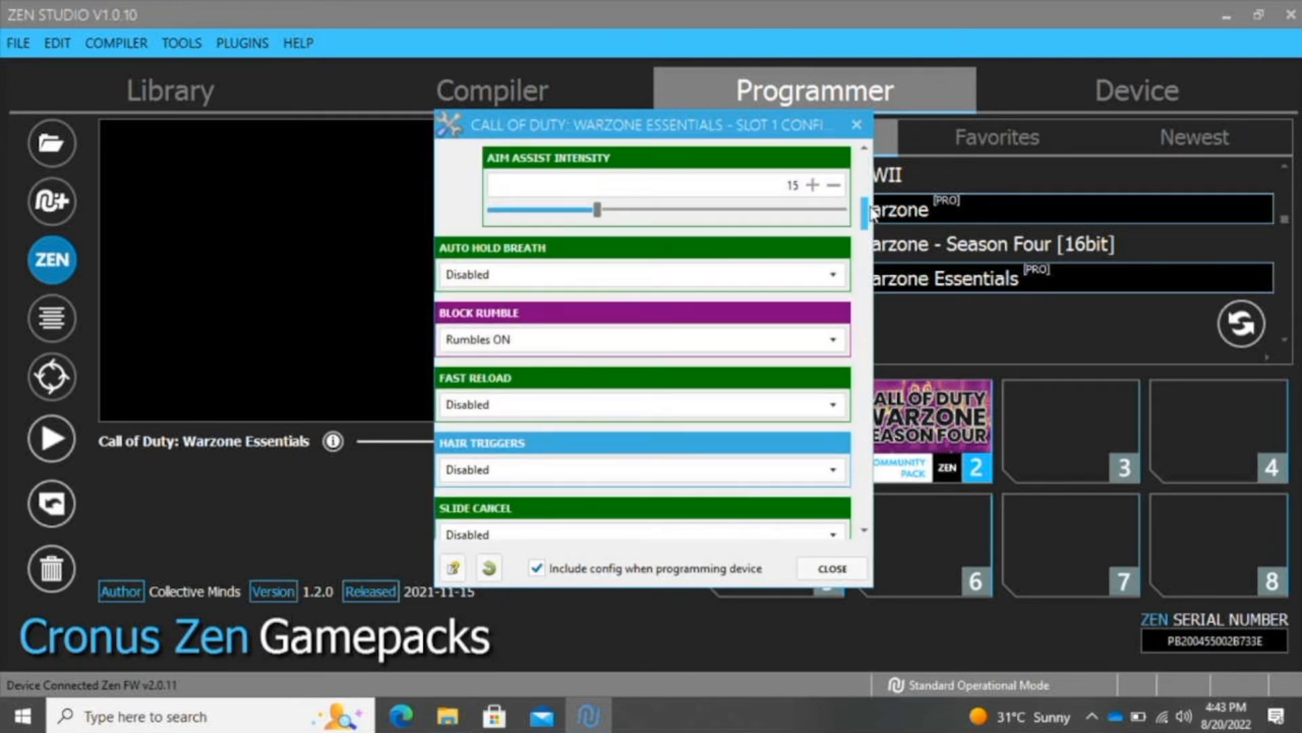
scroll("down", 3)
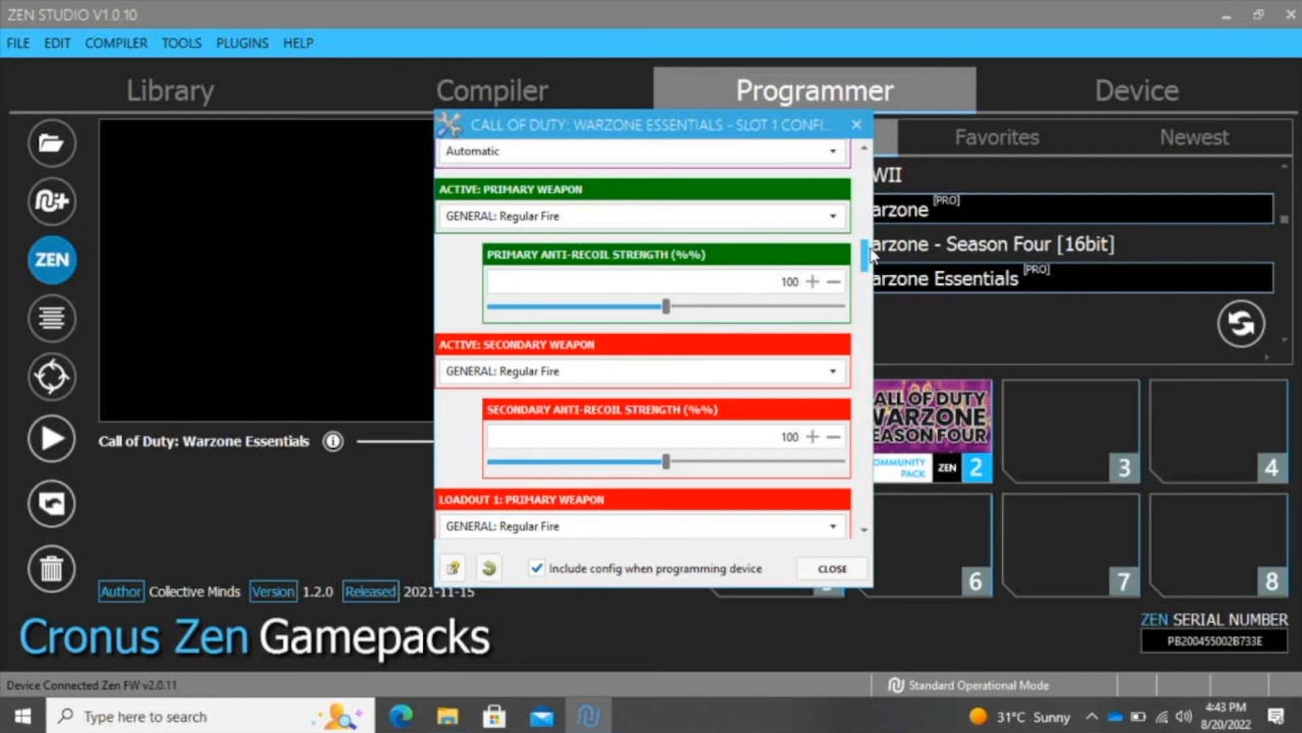
scroll("down", 3)
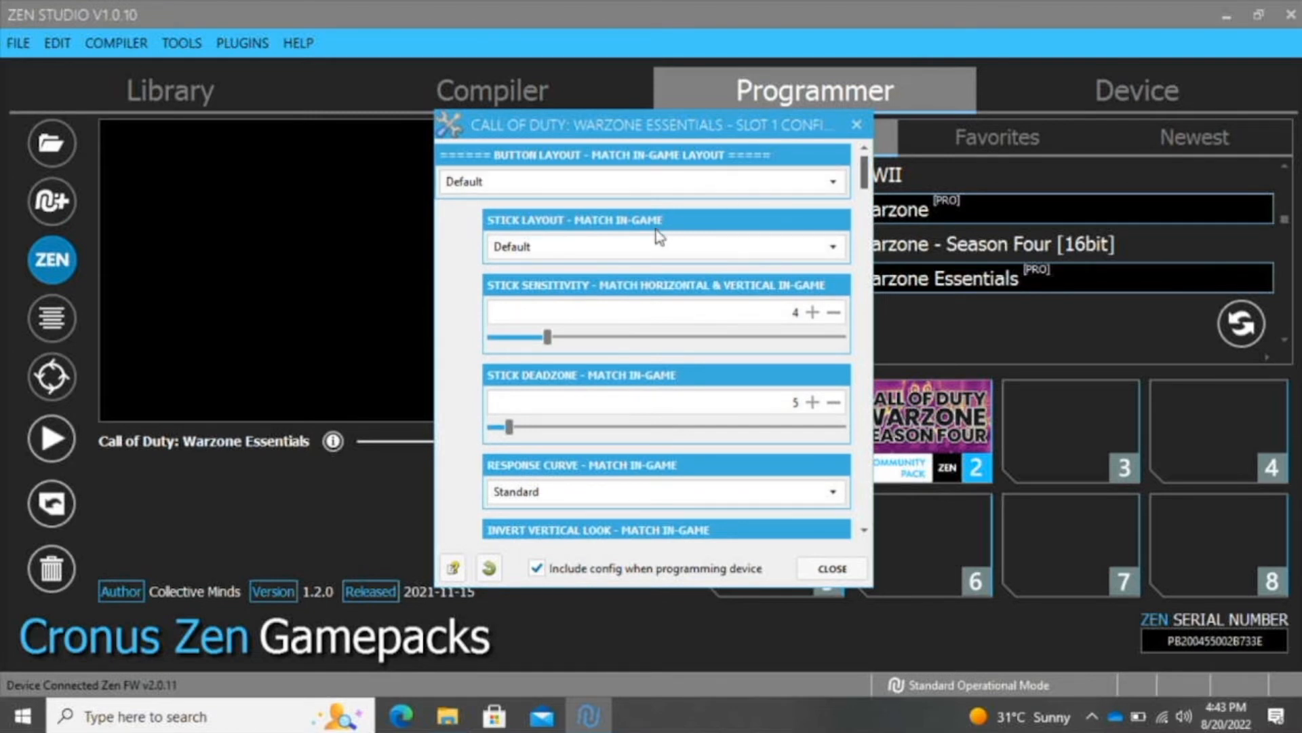
mouse_move(871, 177)
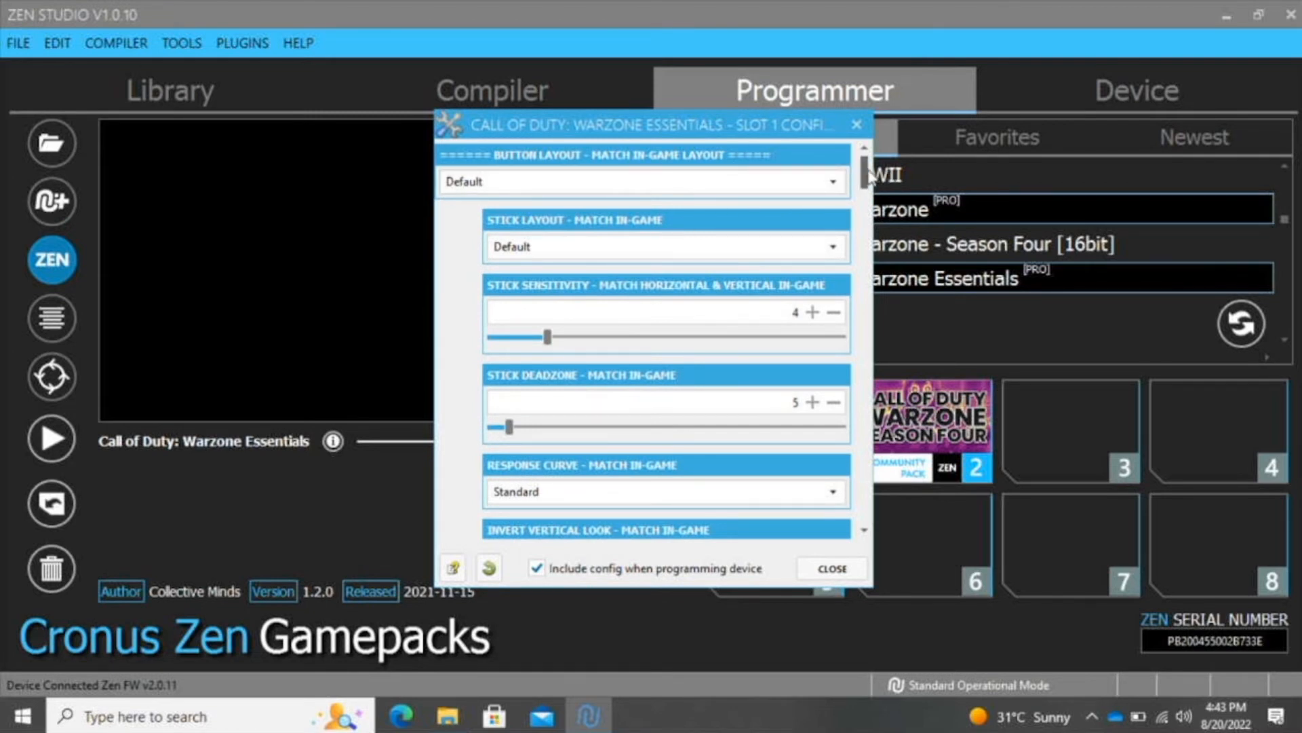
scroll("down", 3)
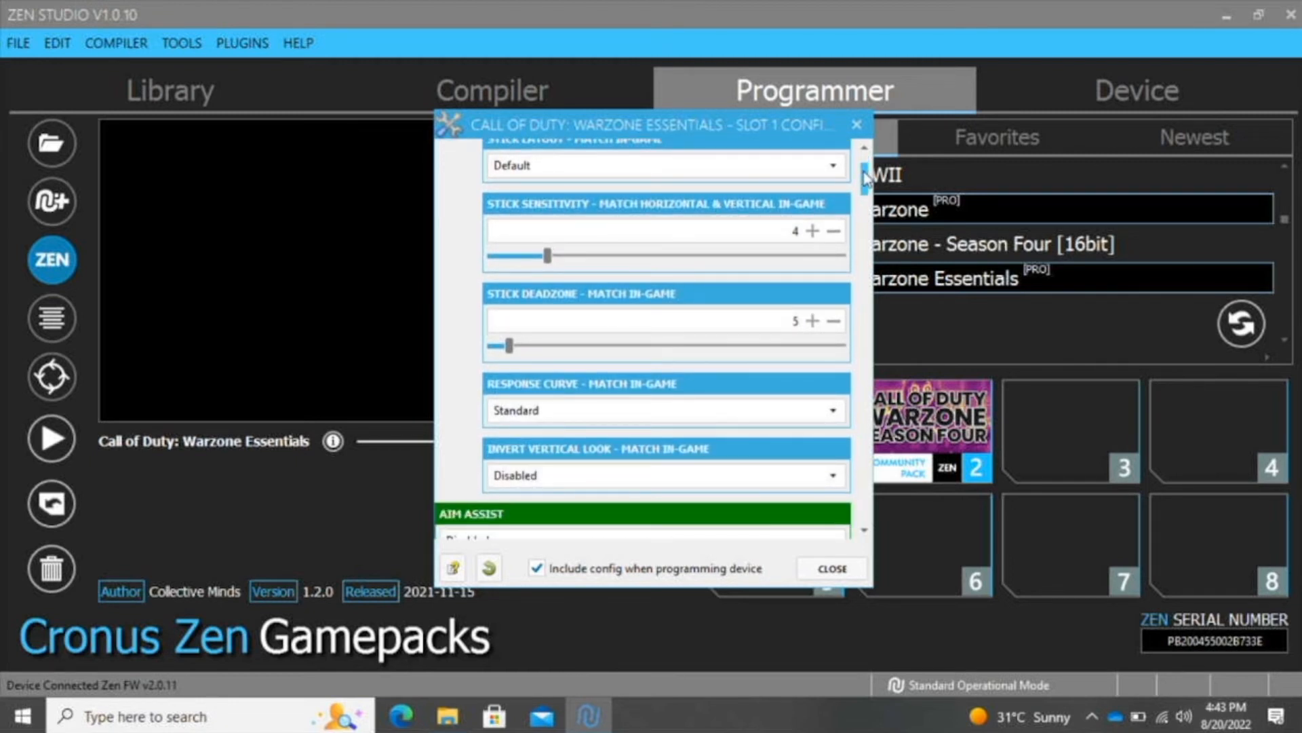
scroll("down", 3)
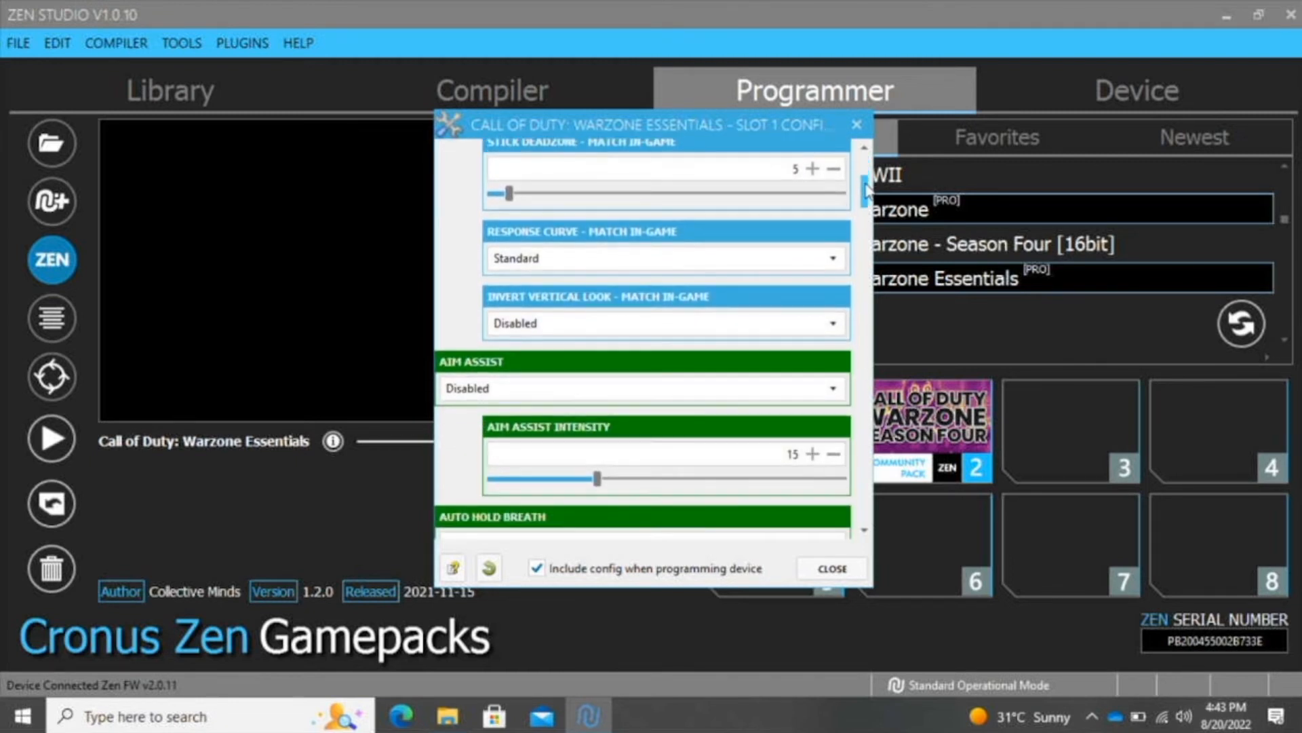
scroll("down", 3)
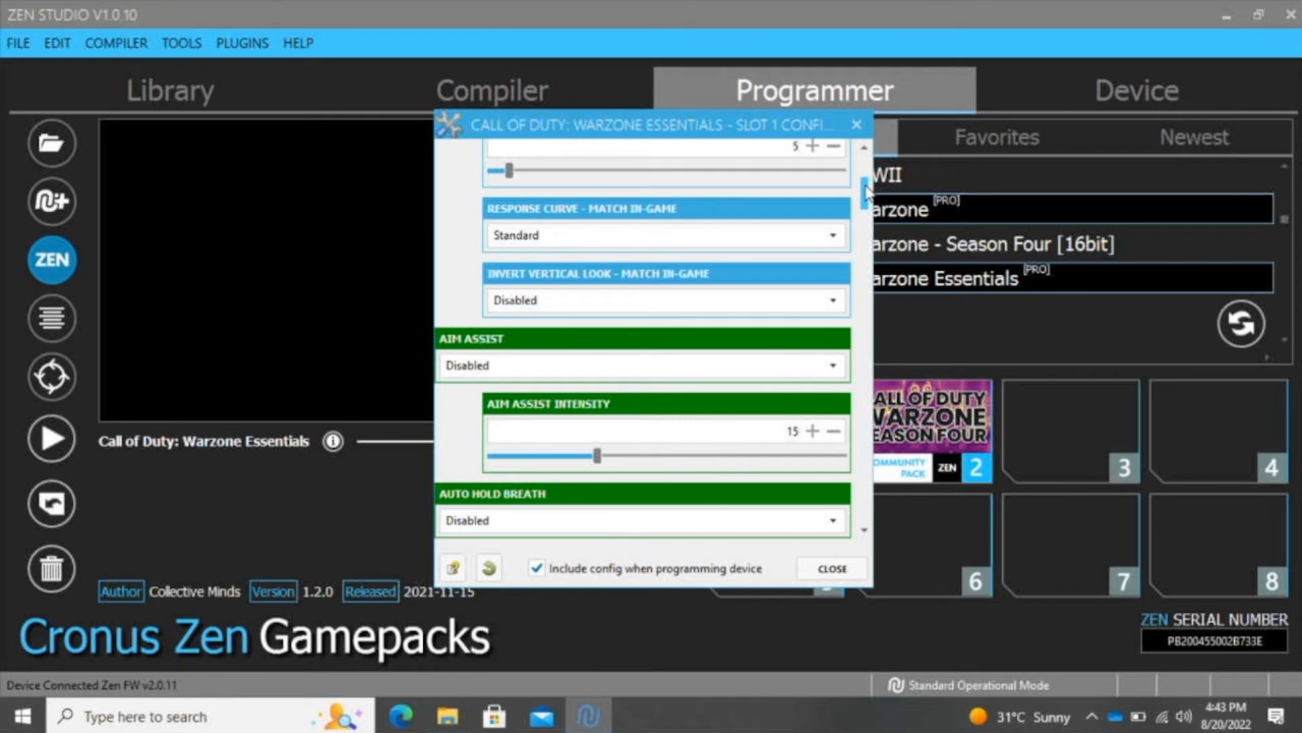
scroll("down", 3)
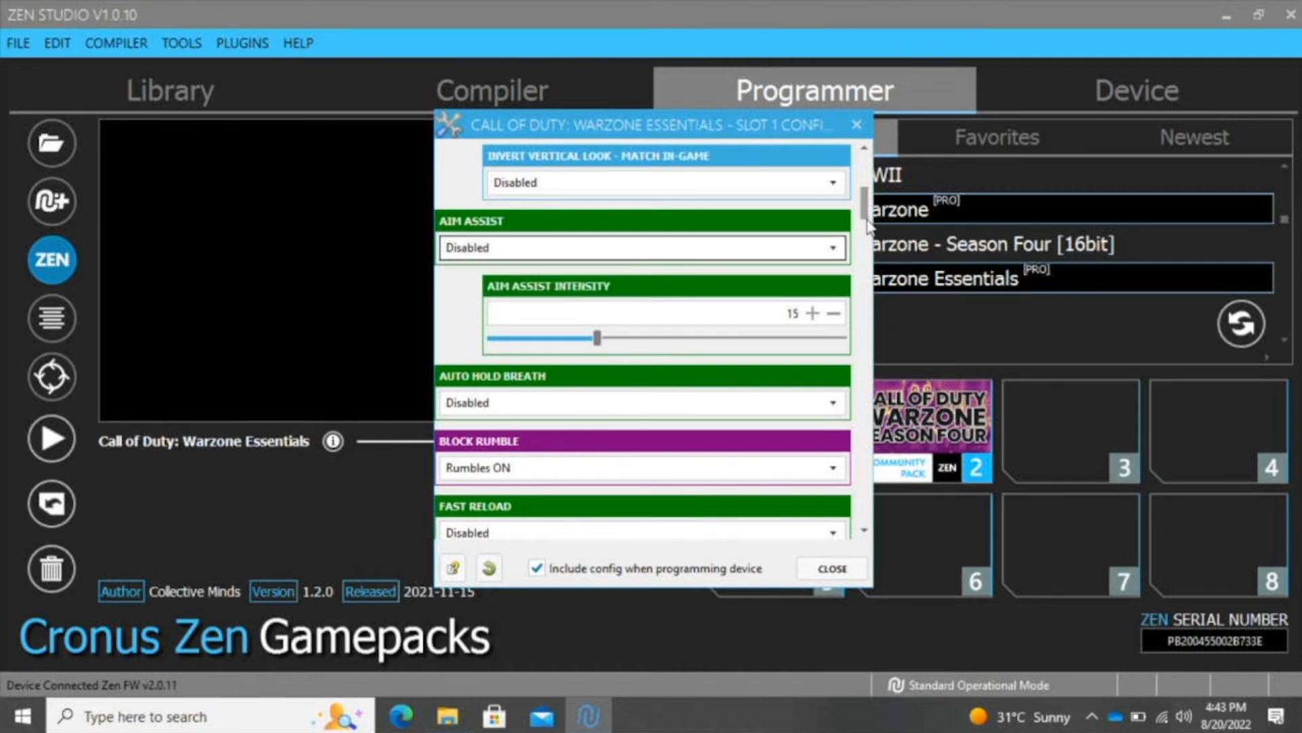
scroll("down", 3)
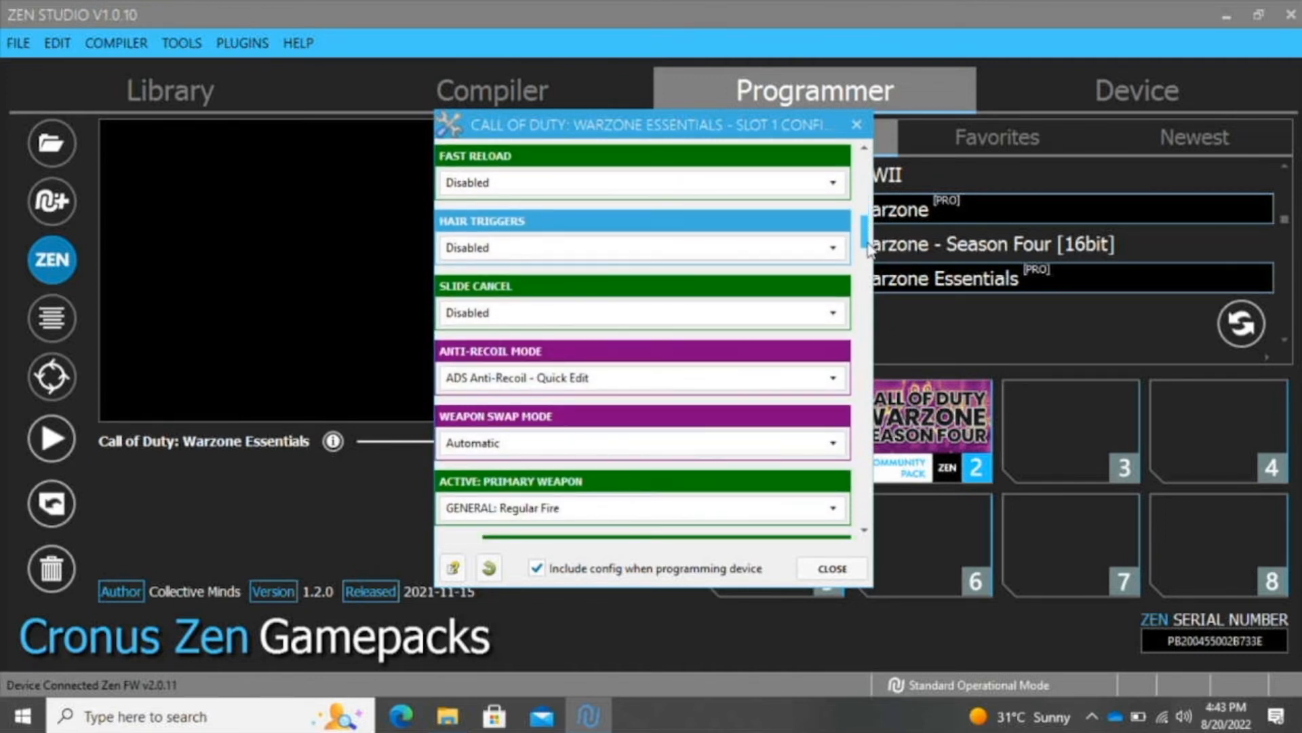
scroll("down", 3)
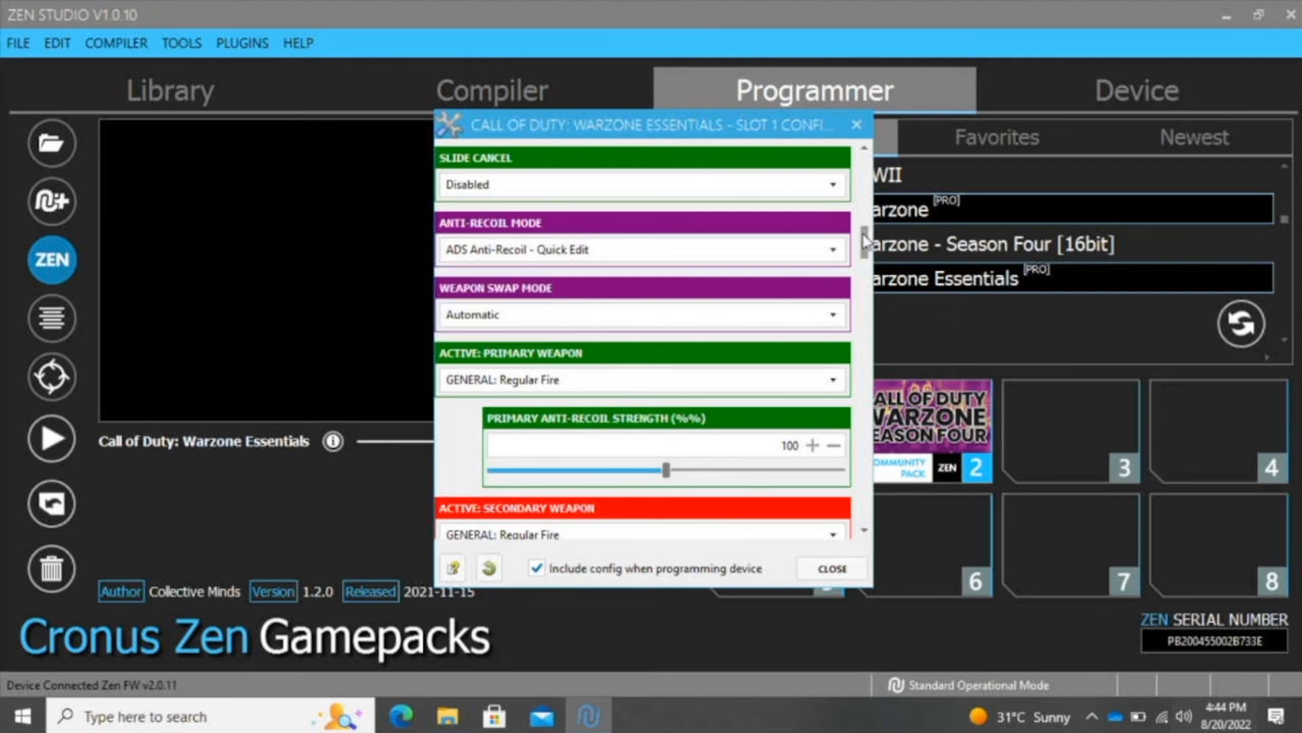
scroll("down", 3)
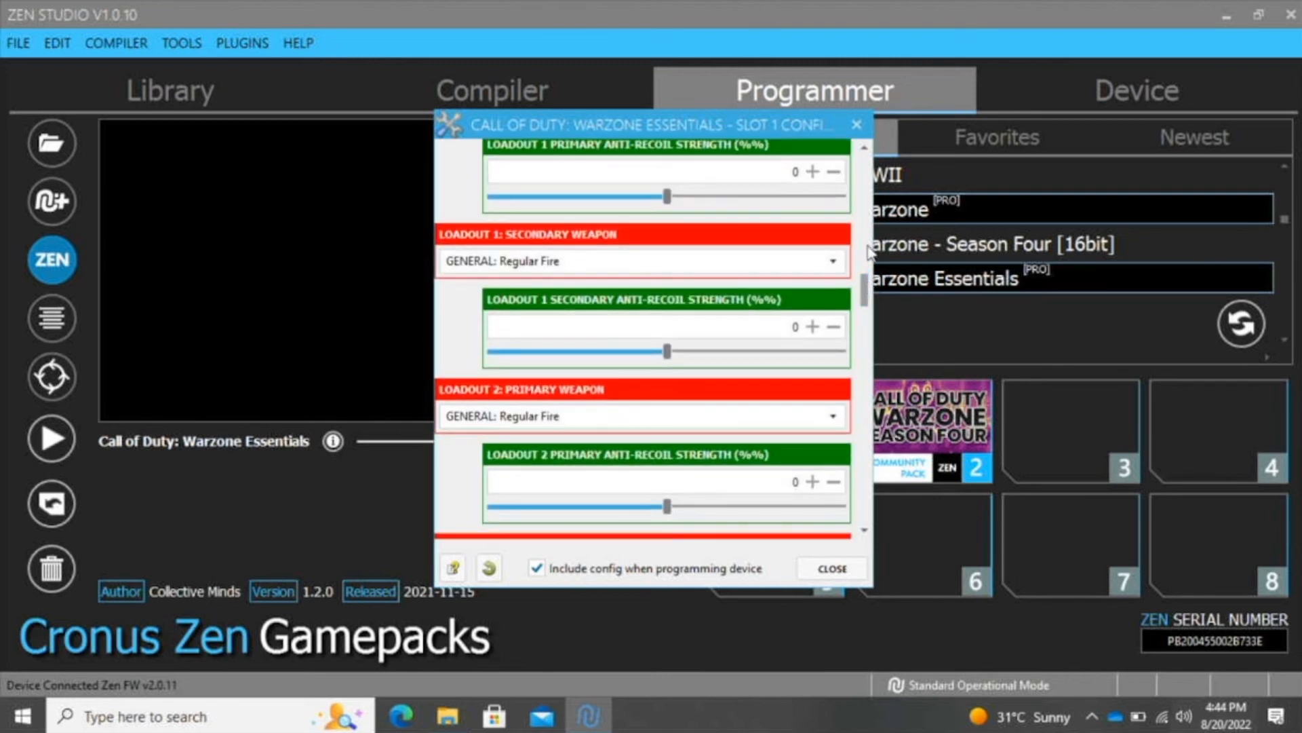
mouse_move(856, 123)
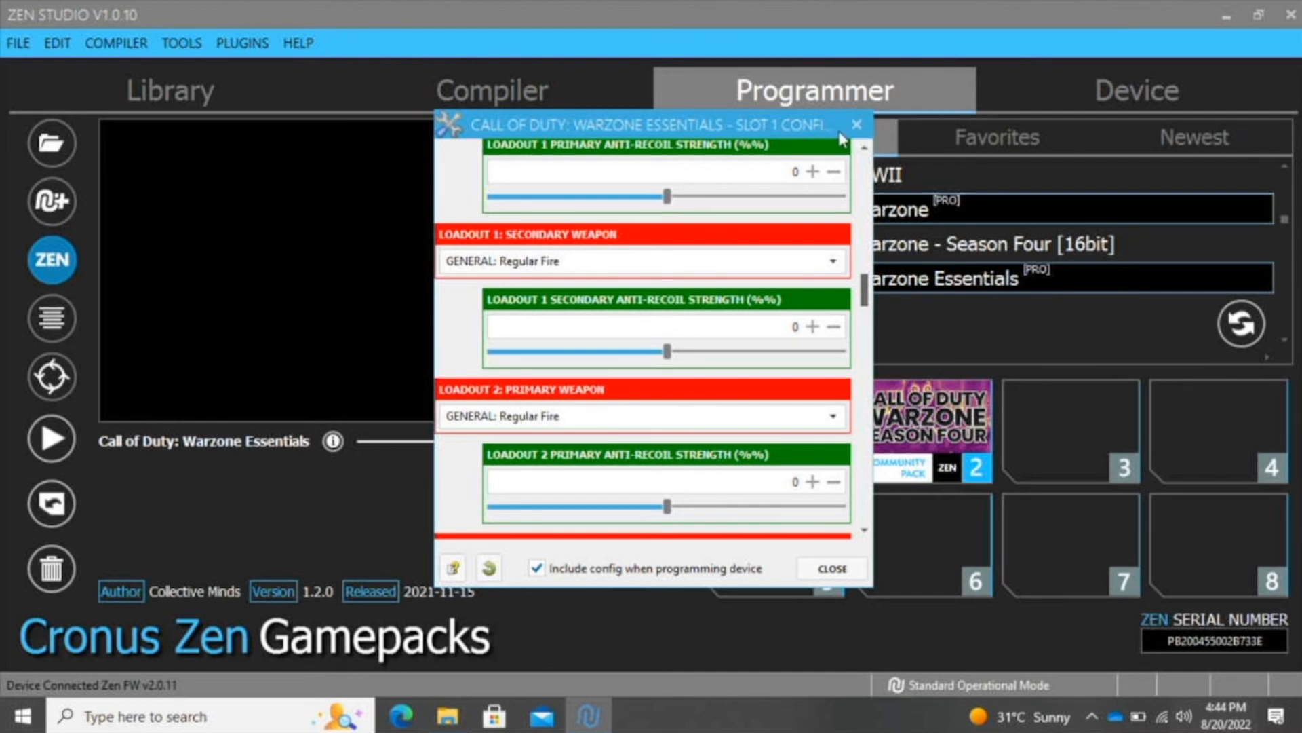
left_click(830, 568)
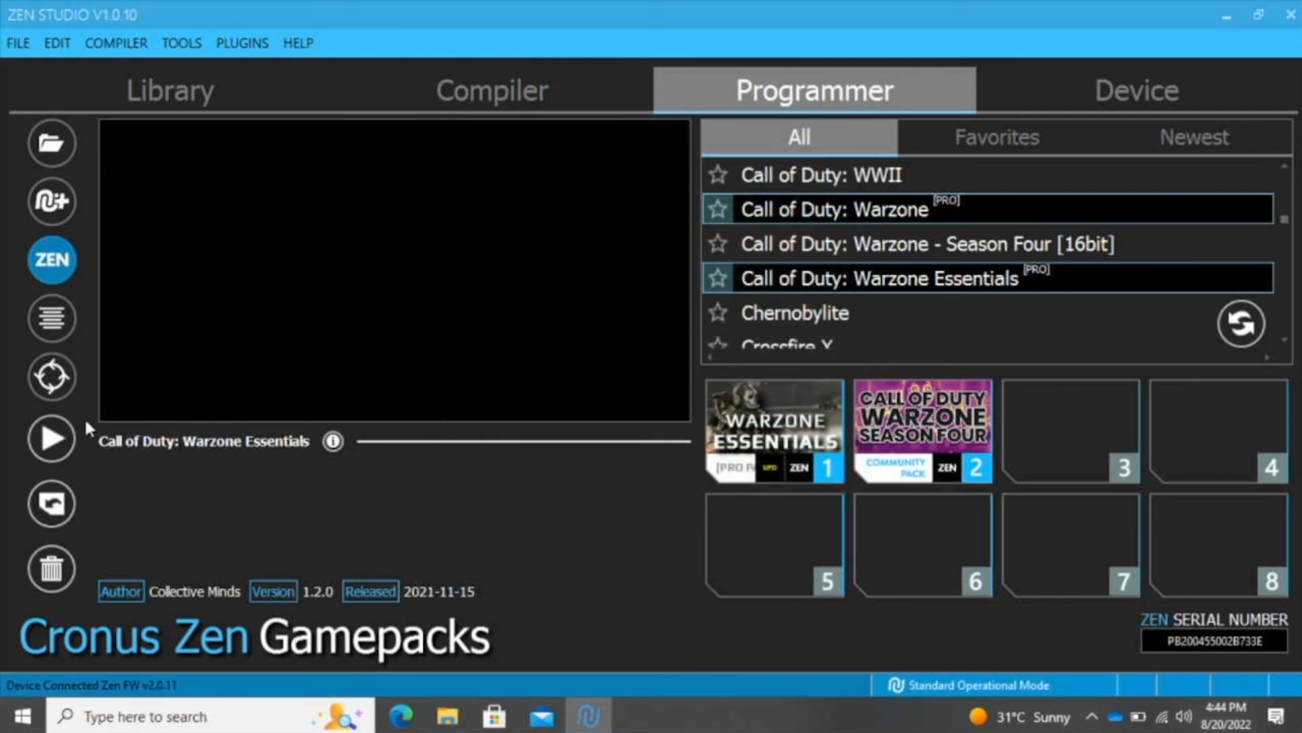
mouse_move(50, 438)
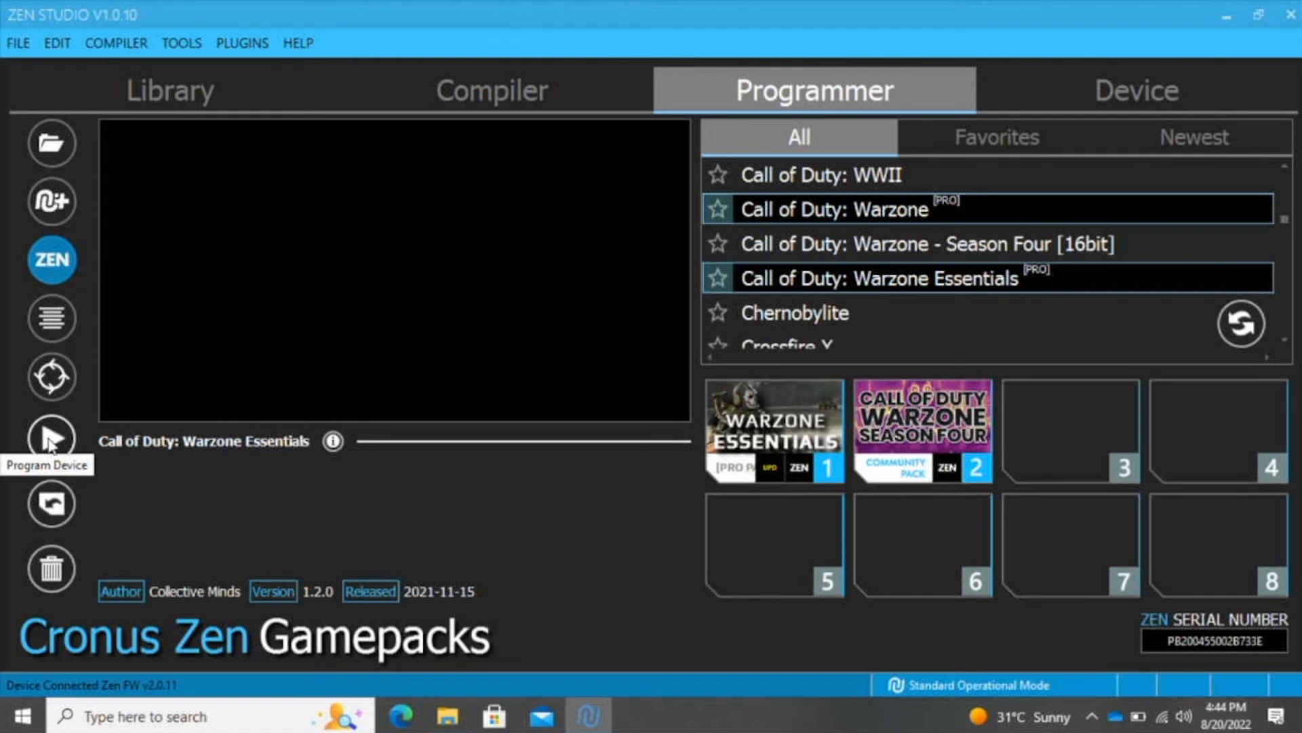
Program the Cronus Zen with both Warzone gamepacks and acknowledge the success message.
left_click(51, 440)
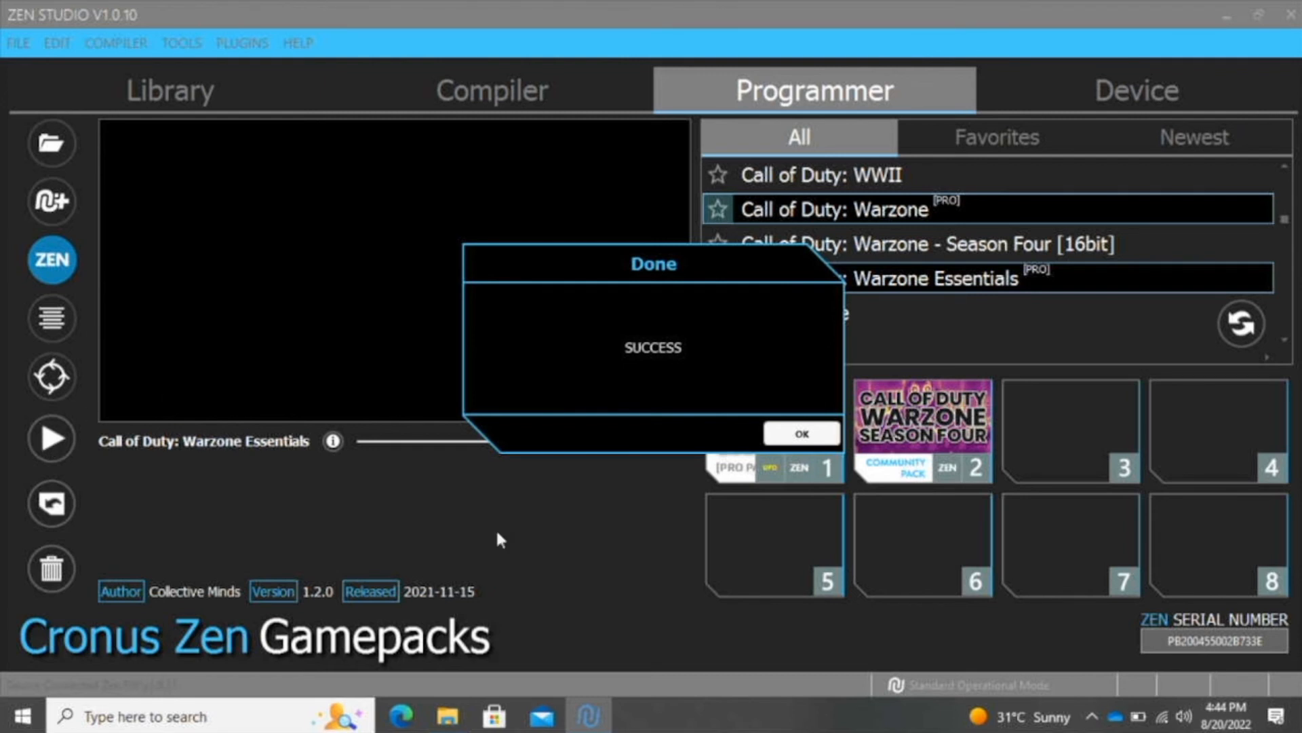
left_click(799, 433)
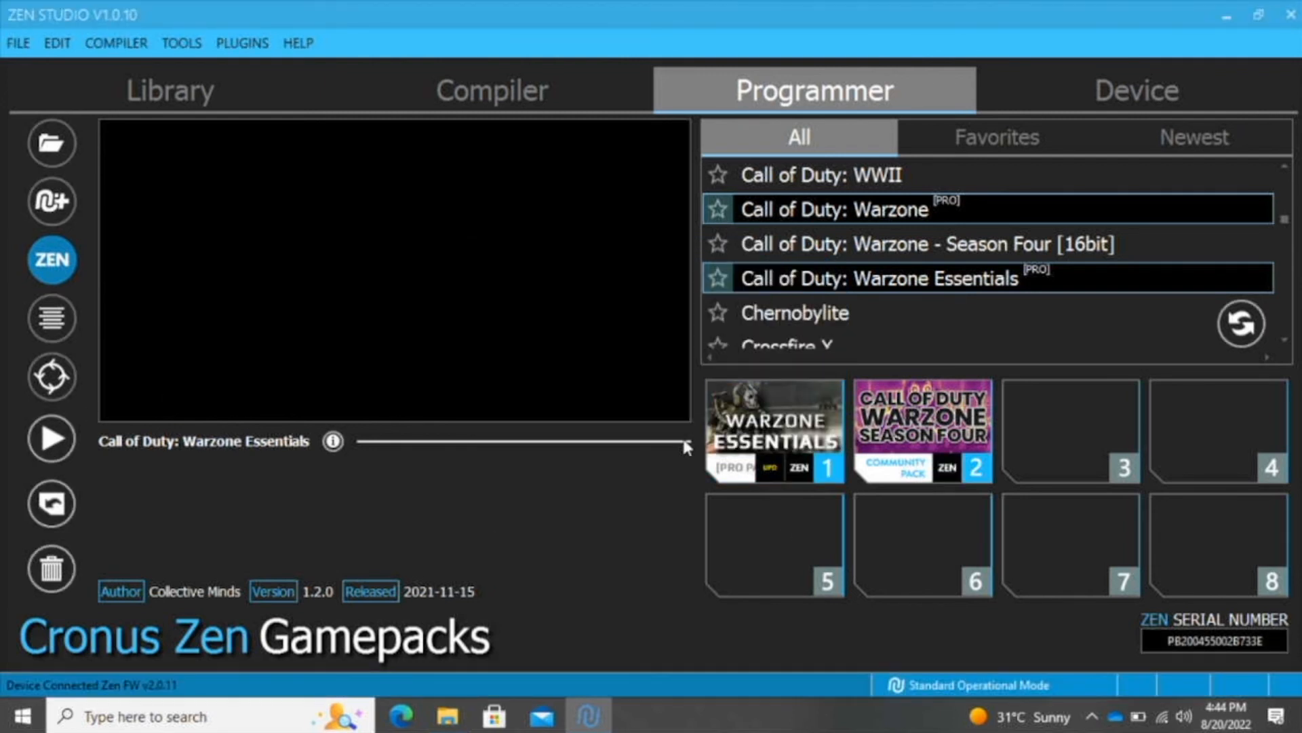